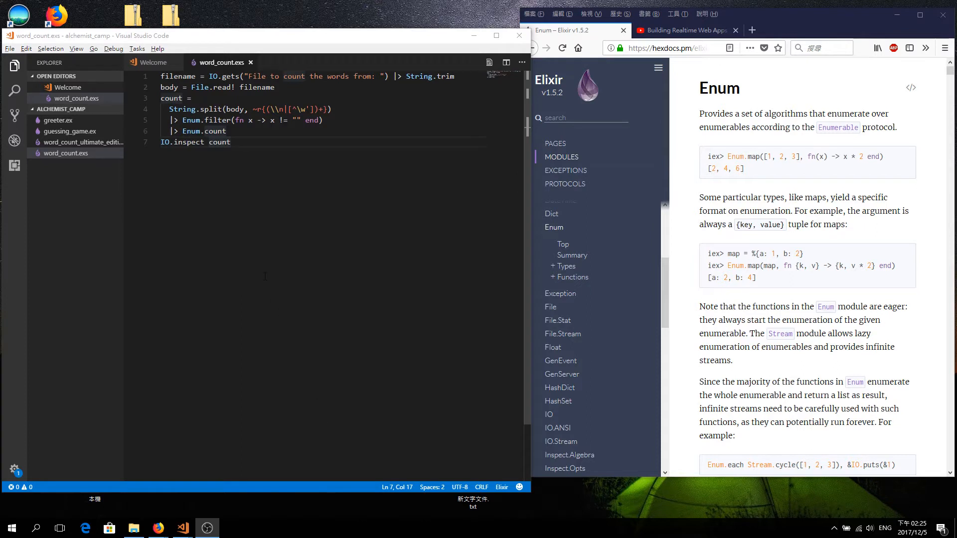
{"action": "mouse_move", "coordinate": [310, 154]}
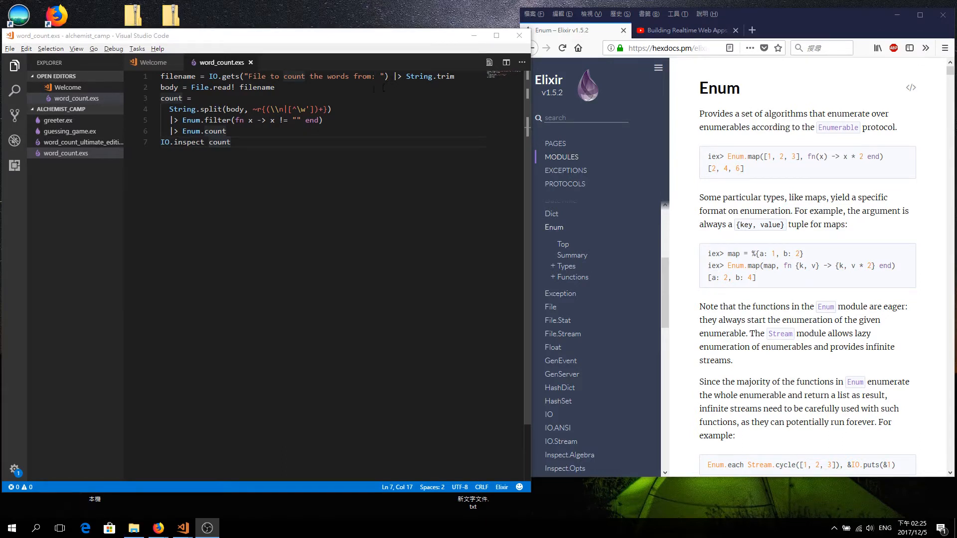
- Highlight the word-splitting regular expression in the simple word counter
{"action": "left_click", "coordinate": [253, 109]}
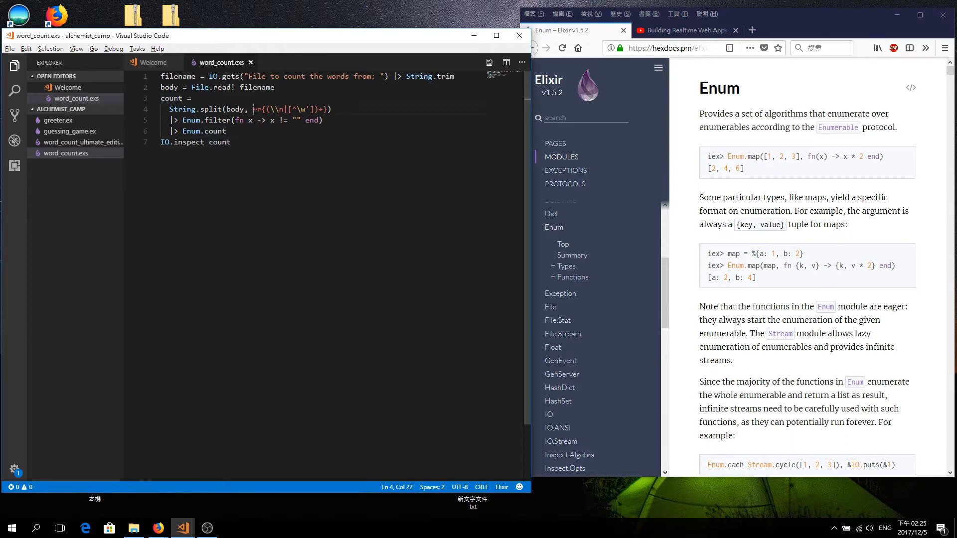
{"action": "left_click_drag", "start_coordinate": [254, 110], "coordinate": [325, 109]}
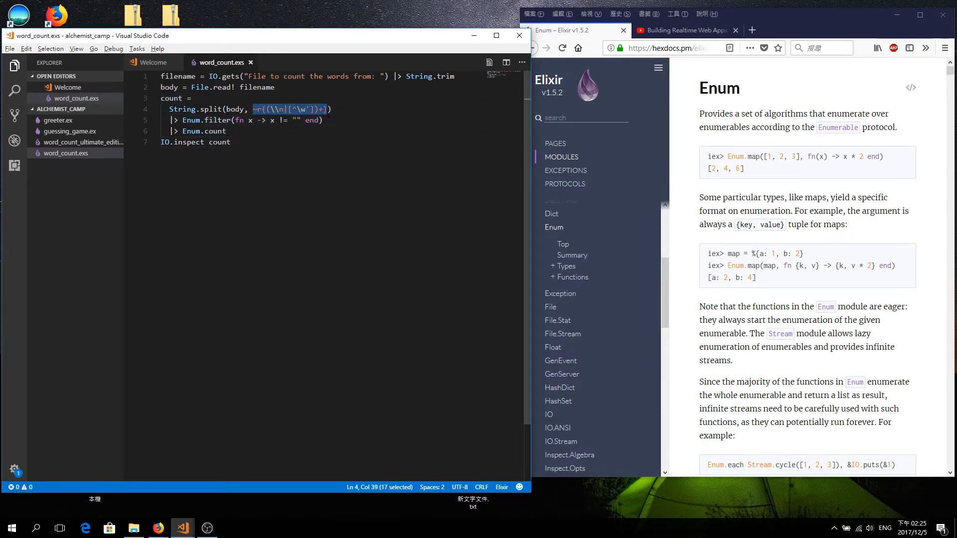
{"action": "left_click", "coordinate": [222, 159]}
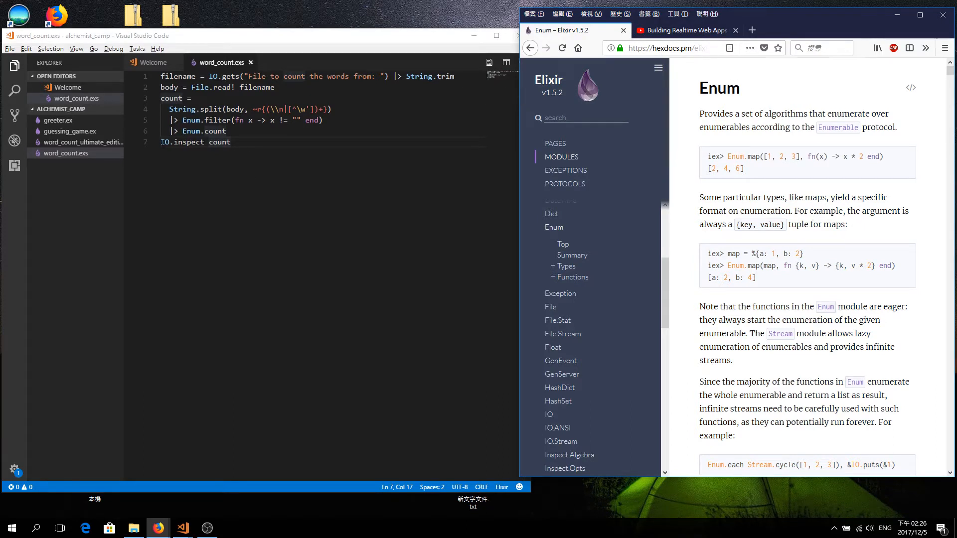
{"action": "mouse_move", "coordinate": [85, 144]}
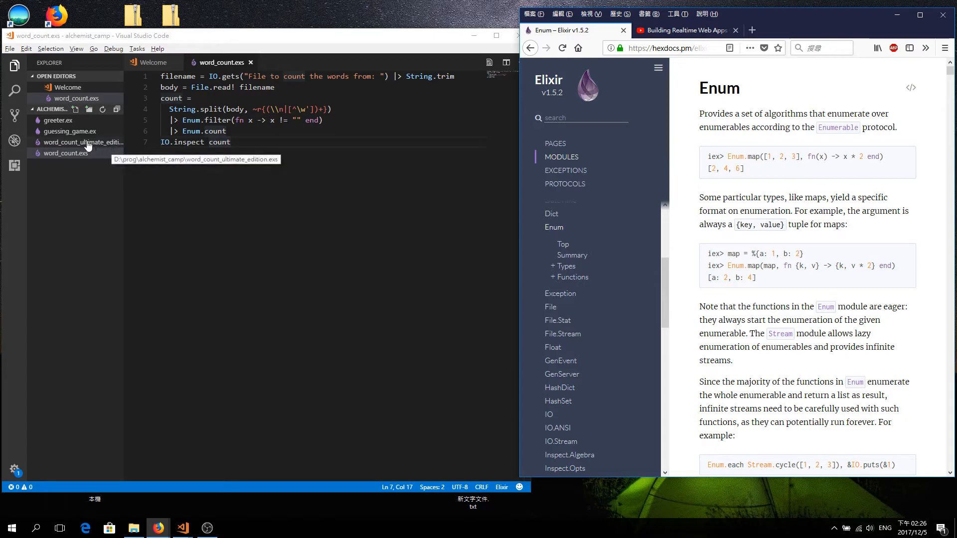
- Open word_count_ultimate_edition.exs and expand the editor to full screen
{"action": "left_click", "coordinate": [83, 143]}
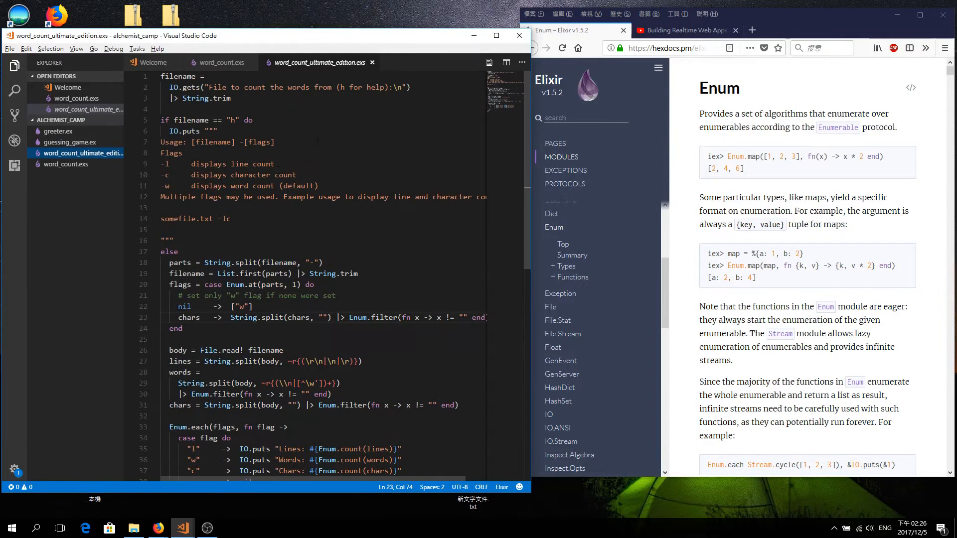
{"action": "left_click", "coordinate": [402, 113]}
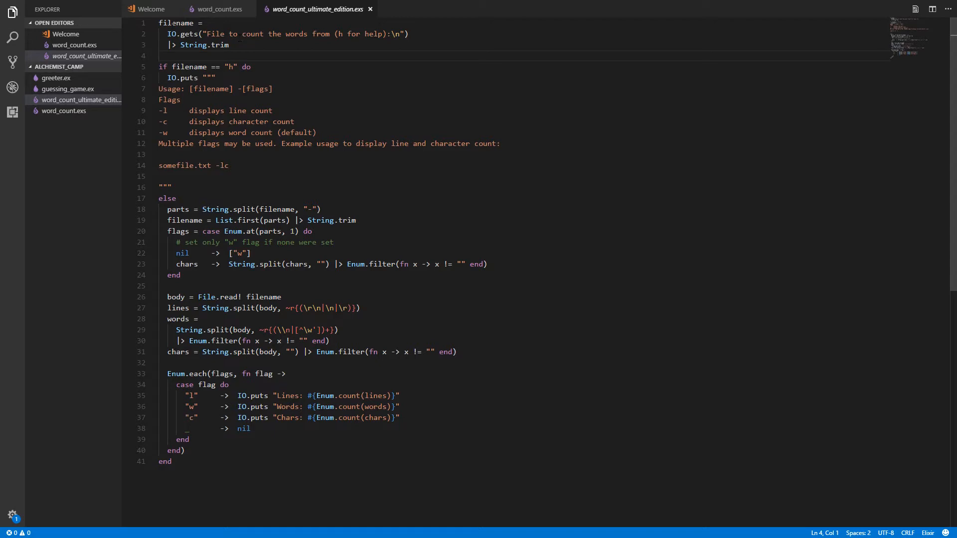
- Walk through the if/else flag block and the triple-quoted help text
{"action": "double_click", "coordinate": [341, 34]}
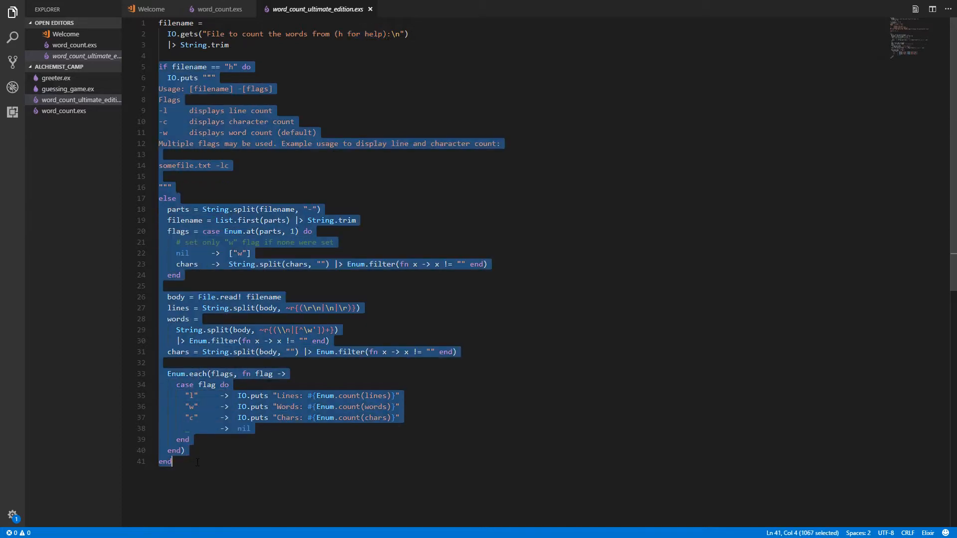
{"action": "left_click", "coordinate": [246, 67]}
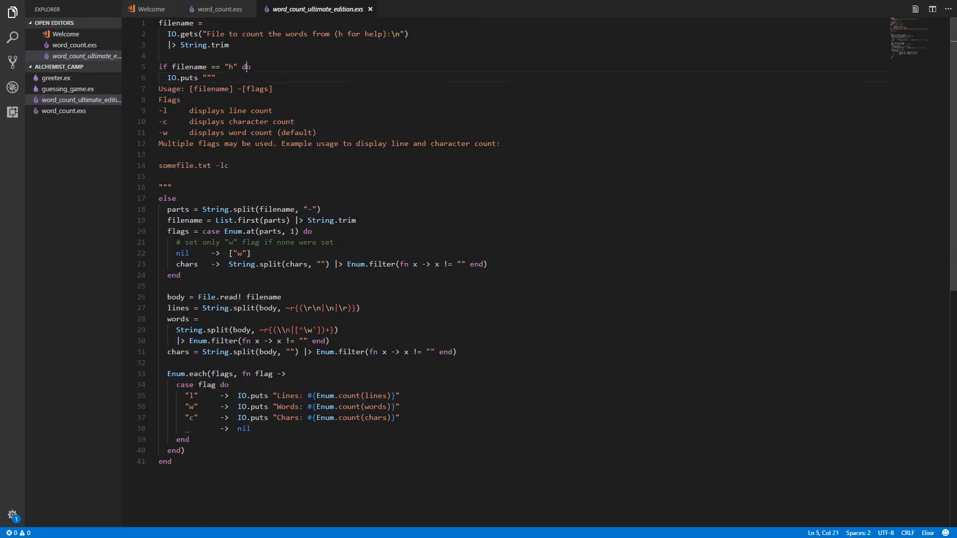
{"action": "double_click", "coordinate": [167, 198]}
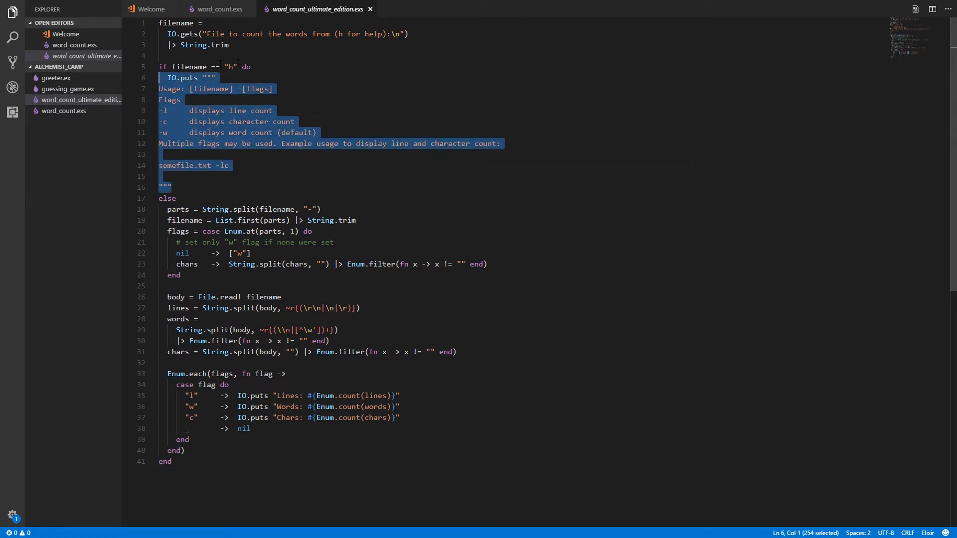
{"action": "left_click", "coordinate": [203, 89]}
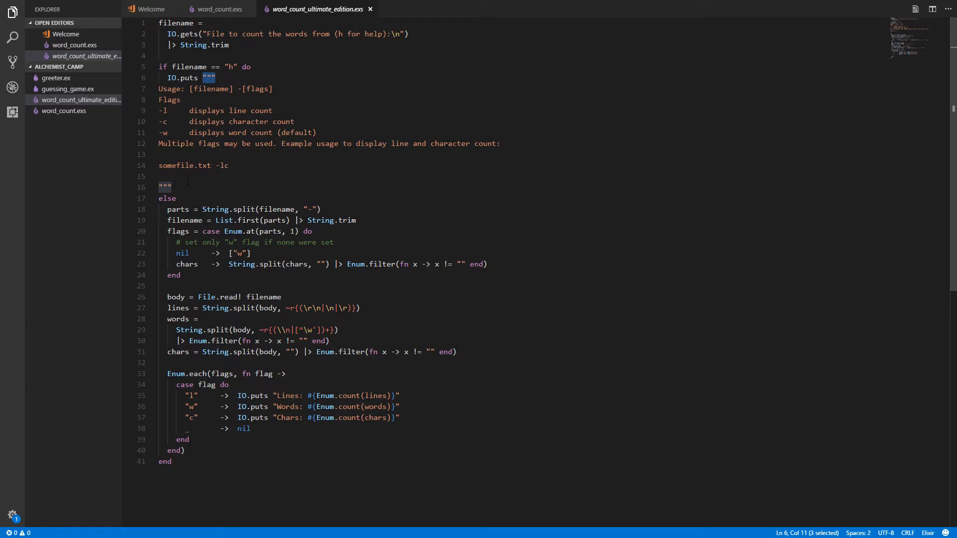
{"action": "left_click", "coordinate": [159, 177]}
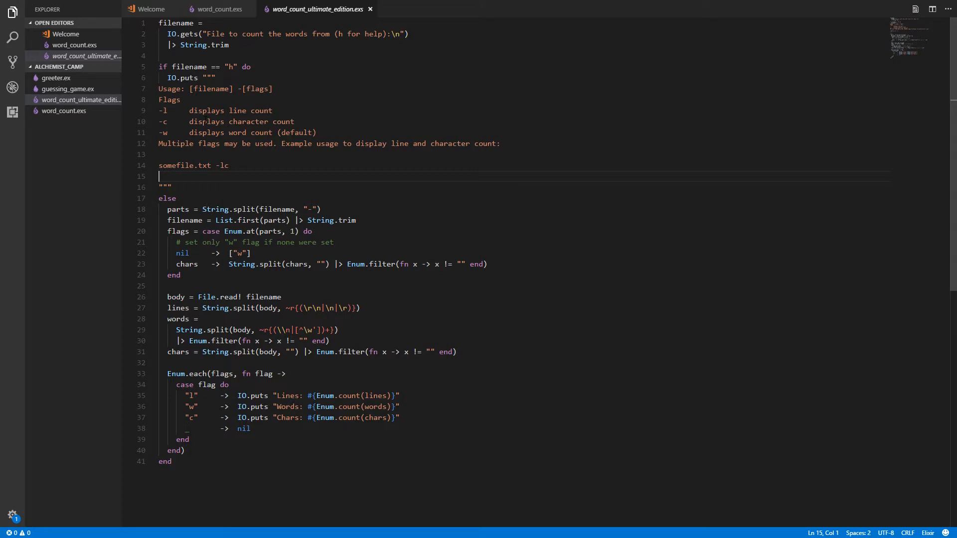
{"action": "left_click", "coordinate": [177, 198]}
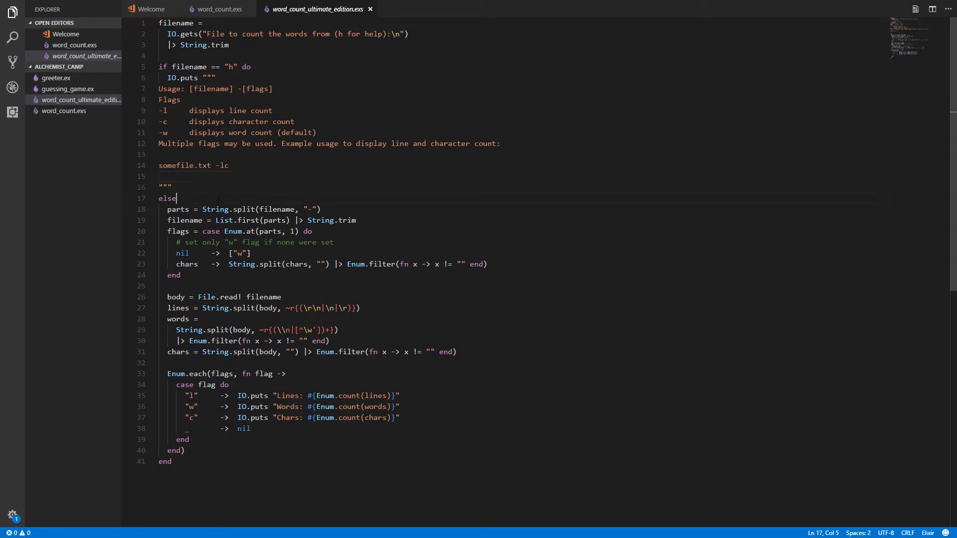
{"action": "double_click", "coordinate": [167, 199]}
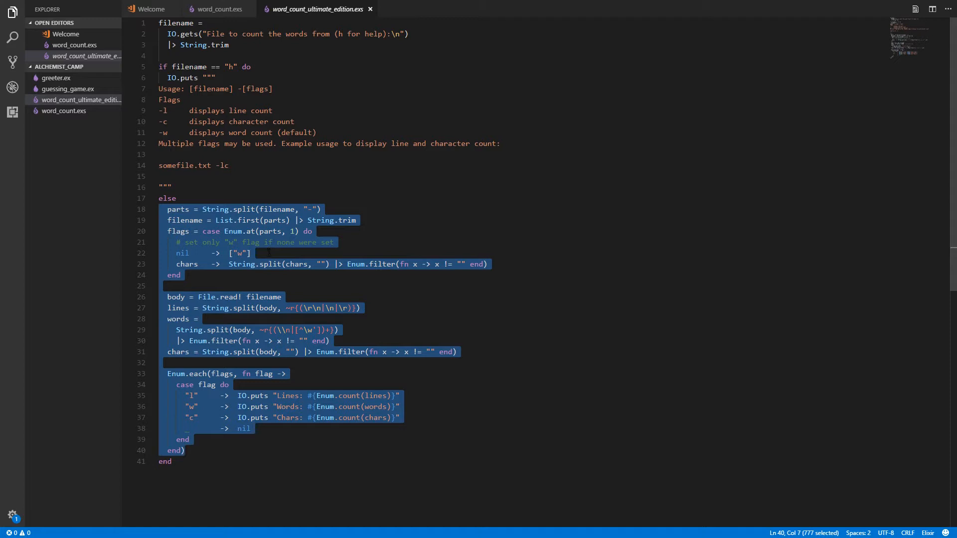
{"action": "left_click", "coordinate": [250, 253]}
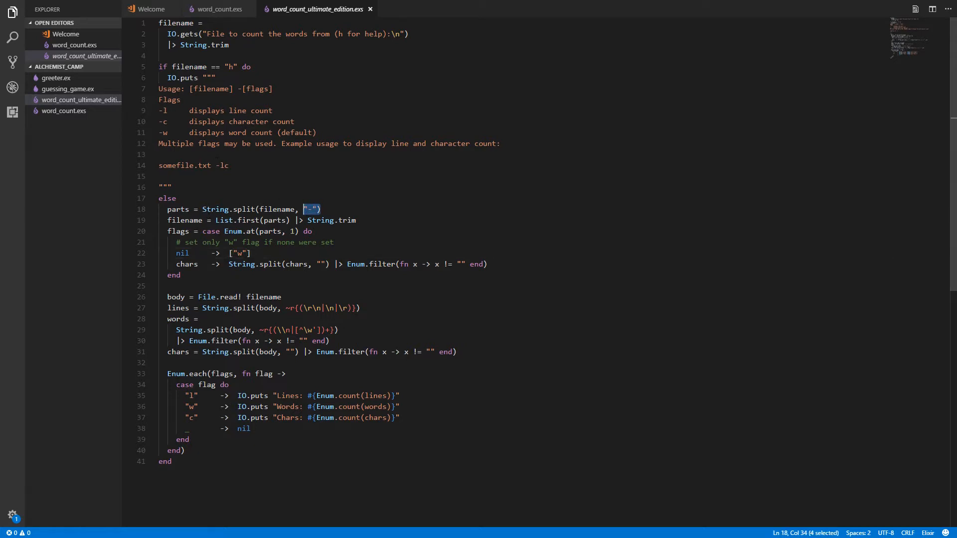
{"action": "left_click", "coordinate": [222, 165]}
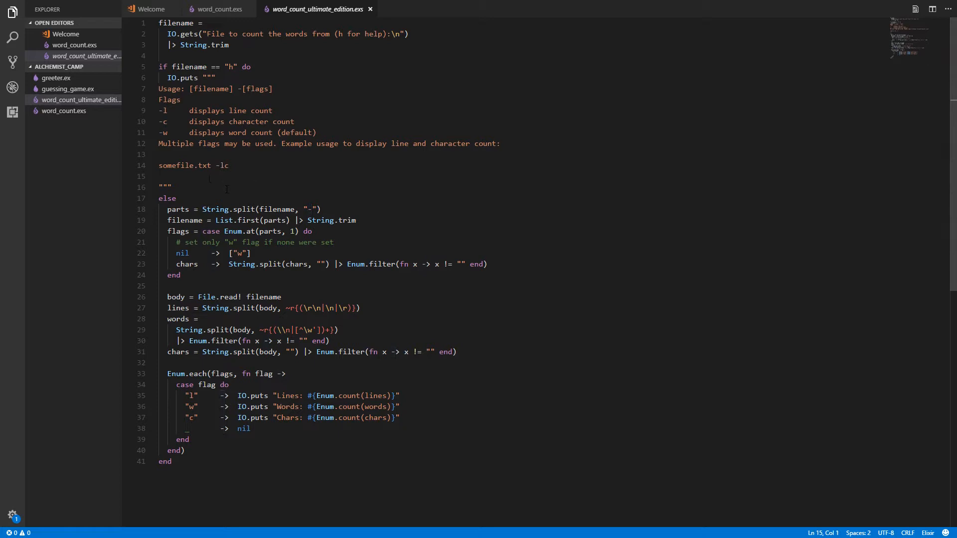
{"action": "type", "text": "["}
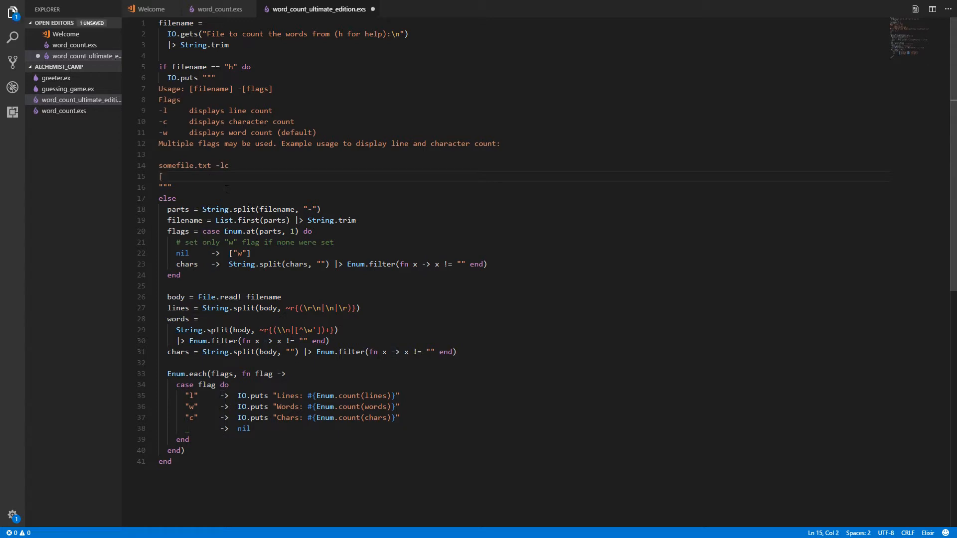
{"action": "type", "text": "\"somefile"}
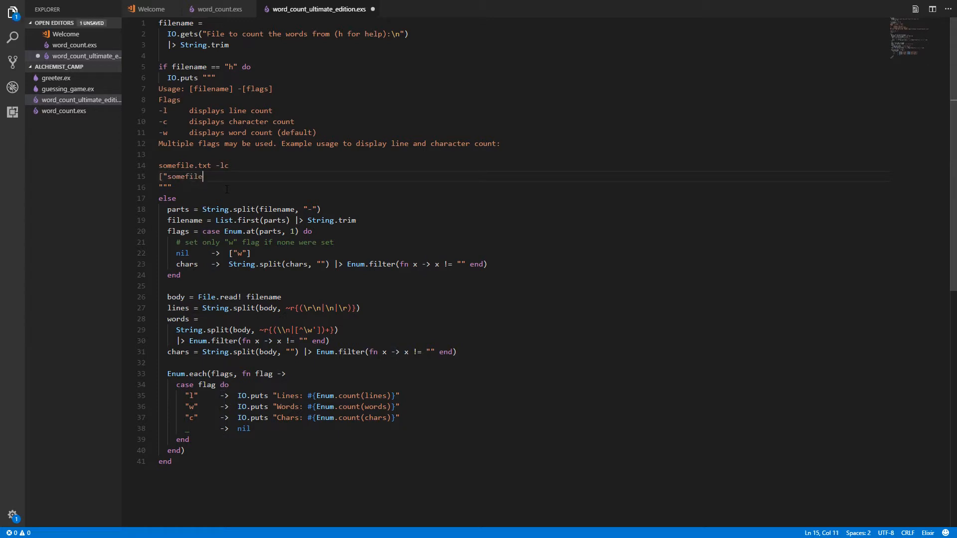
{"action": "type", "text": ".txt"}
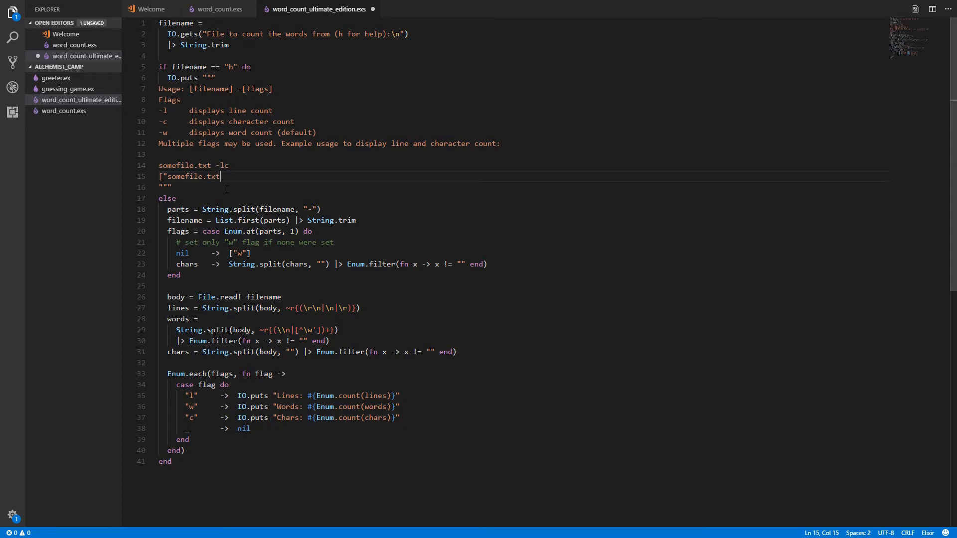
{"action": "type", "text": "\""}
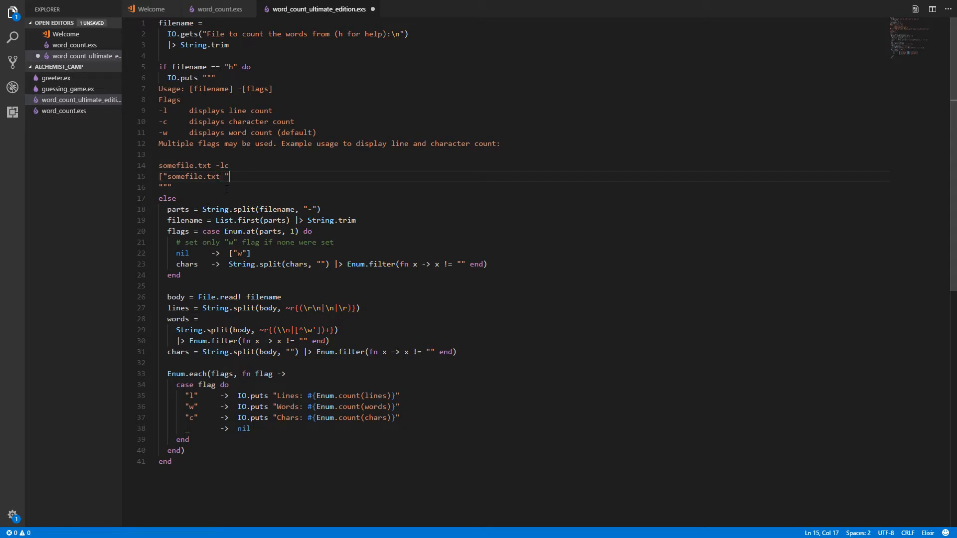
{"action": "type", "text": ", \""}
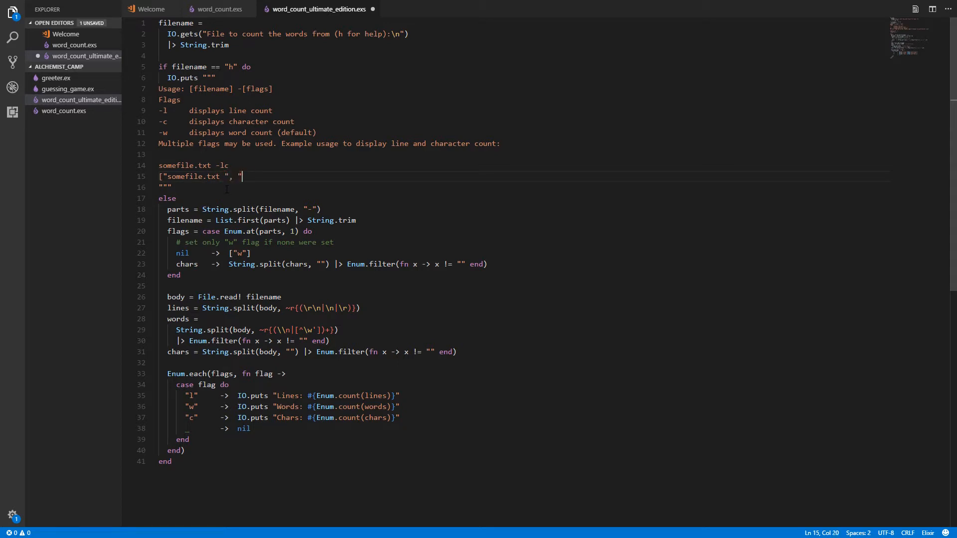
{"action": "type", "text": "lc\"]"}
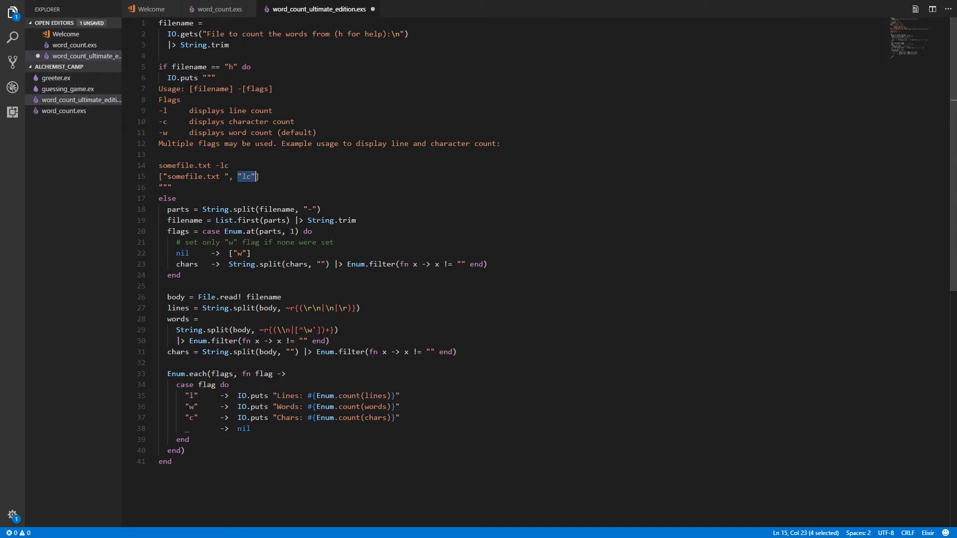
{"action": "left_click", "coordinate": [260, 177]}
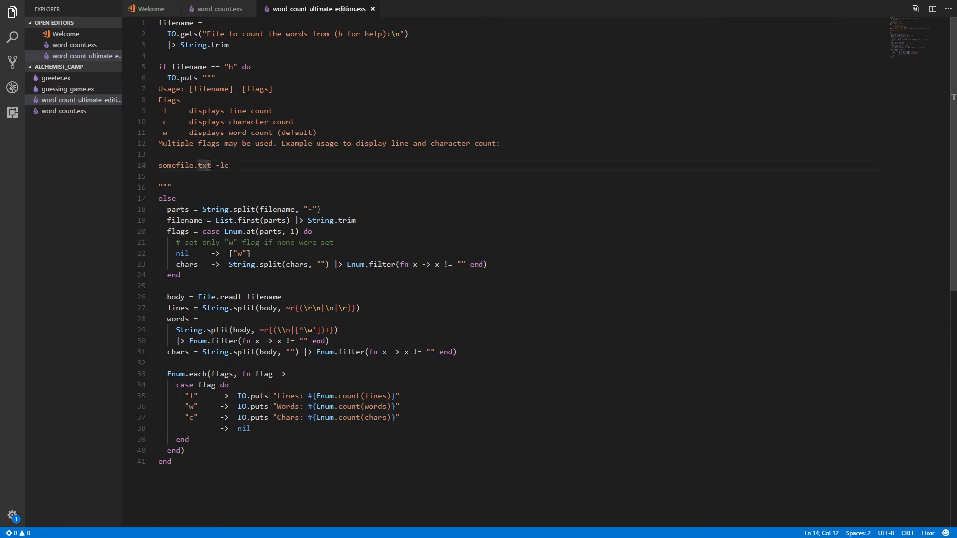
- Review the File.read! line, the lines variable and Enum.at(parts, 1), then bring up the integrated terminal
{"action": "left_click", "coordinate": [246, 208]}
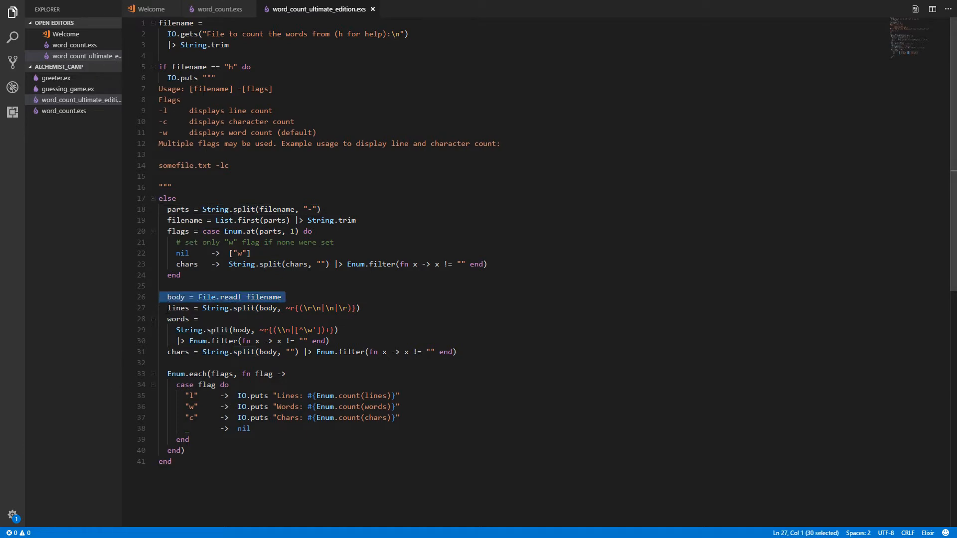
{"action": "left_click", "coordinate": [169, 308]}
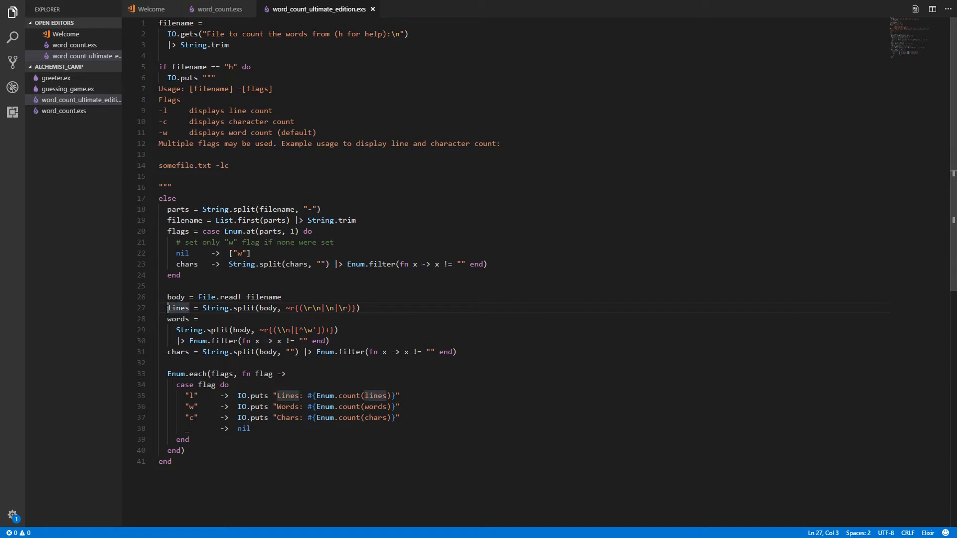
{"action": "left_click", "coordinate": [177, 319]}
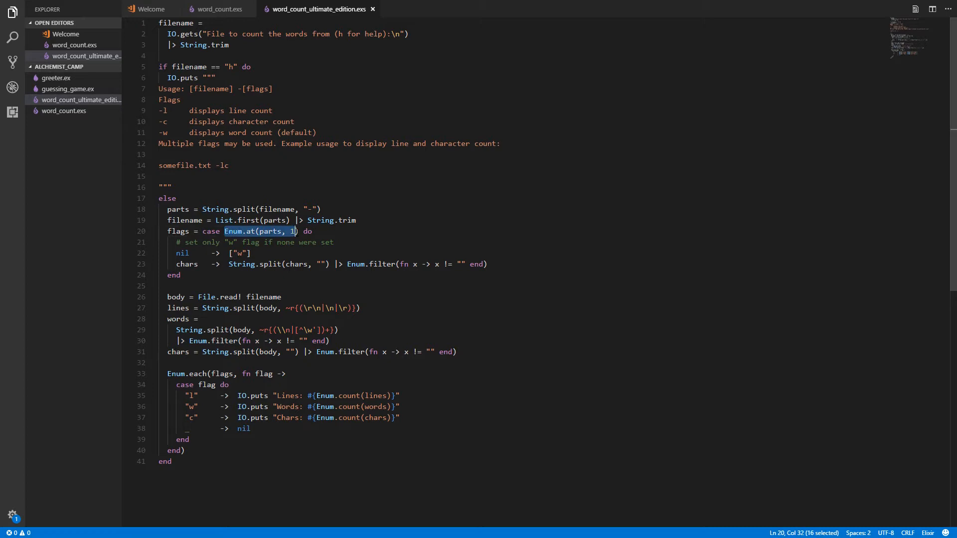
{"action": "key", "text": "shift+Right"}
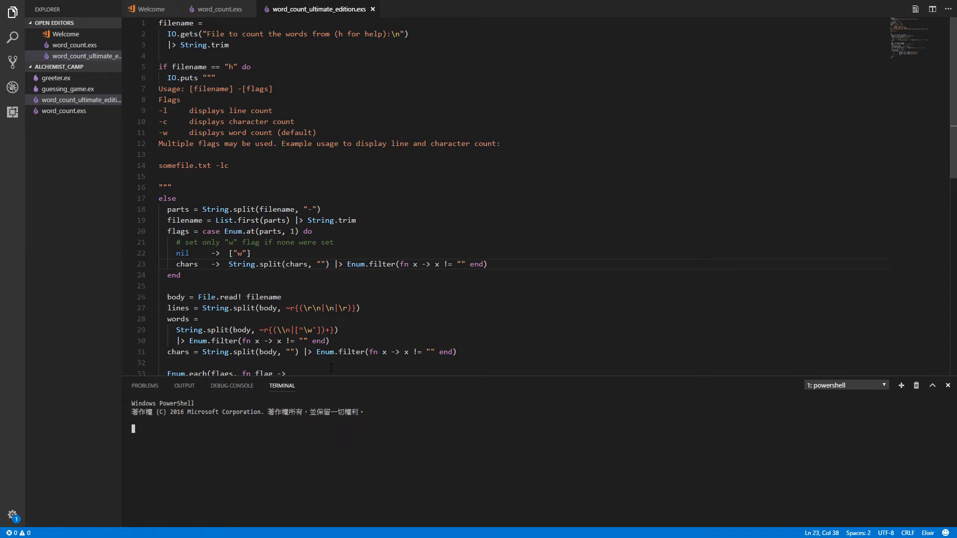
- Start iex.bat and run String.split(str) on "horse", giving one whole word
{"action": "type", "text": "iex.bat"}
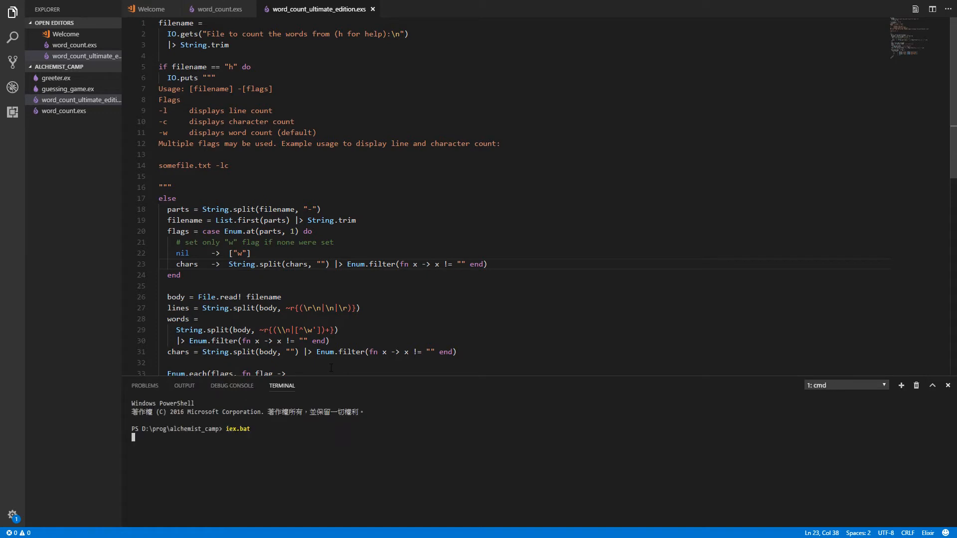
{"action": "type", "text": "str = \"horse"}
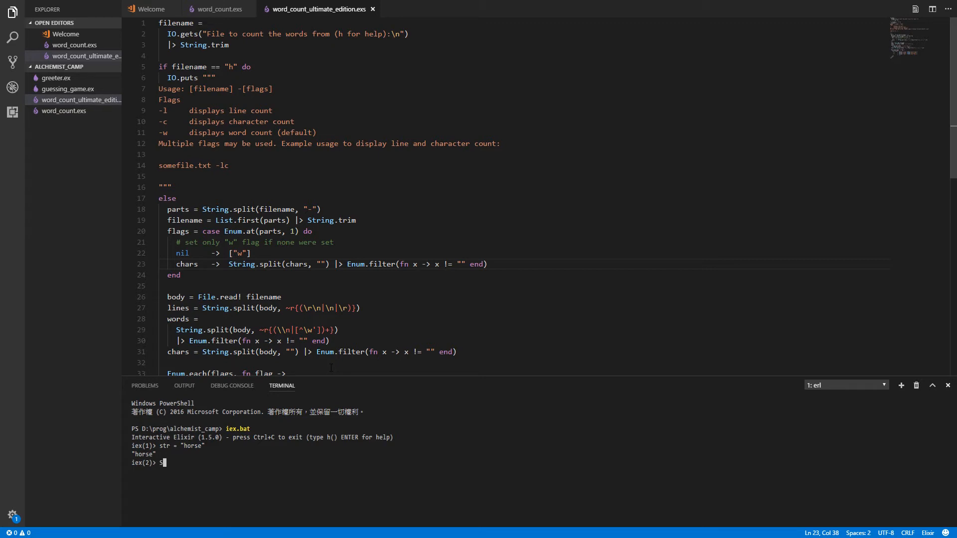
{"action": "type", "text": "tring.split("}
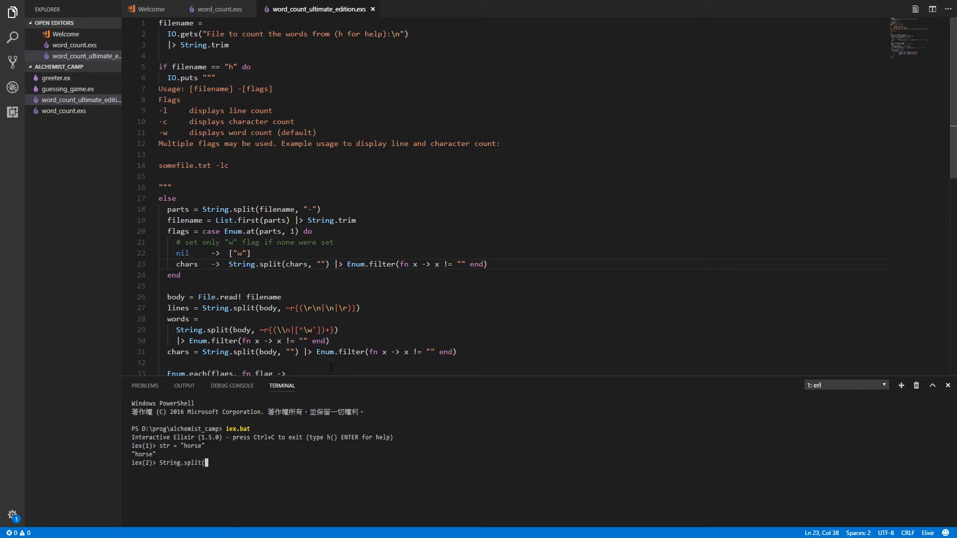
{"action": "key", "text": "Return"}
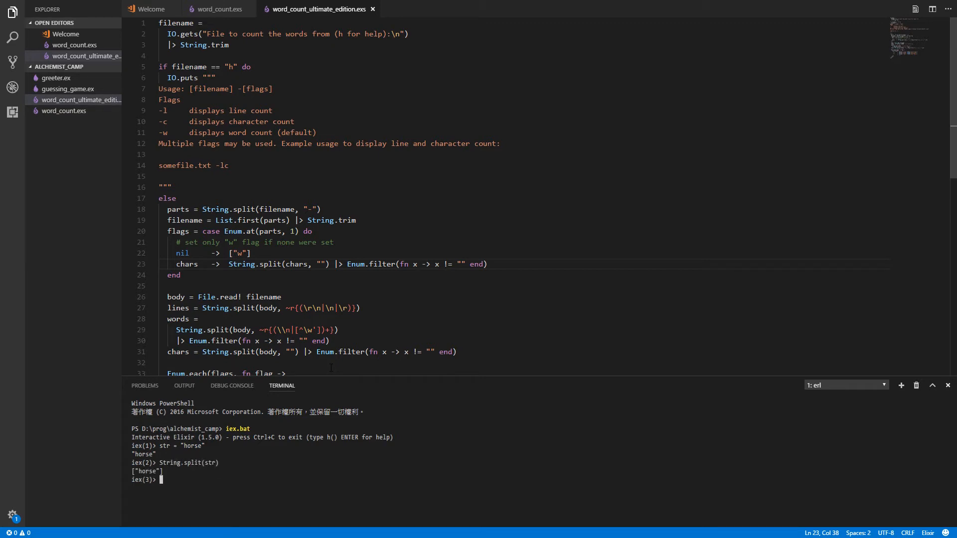
- Run String.split(str, "") to break "horse" into single letters
{"action": "type", "text": "String.split(str)"}
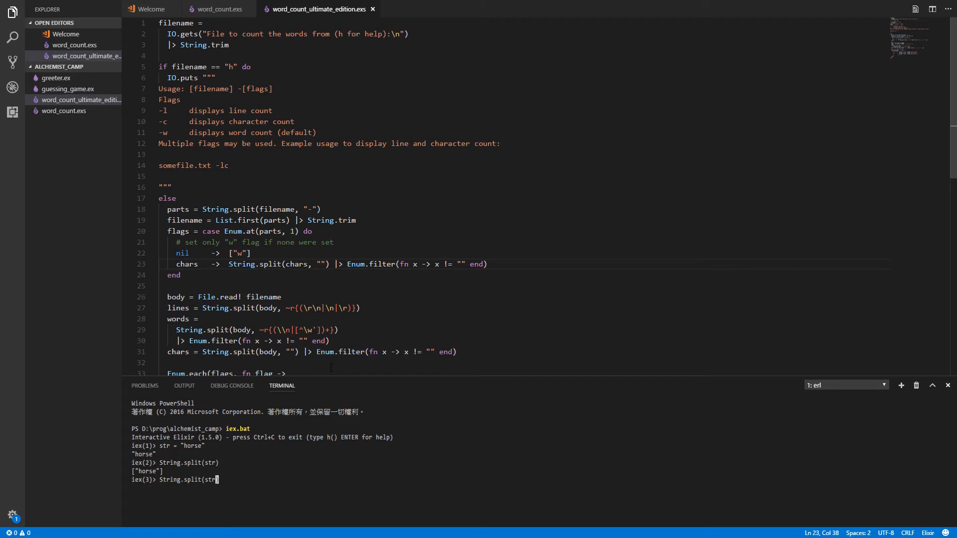
{"action": "type", "text": ","}
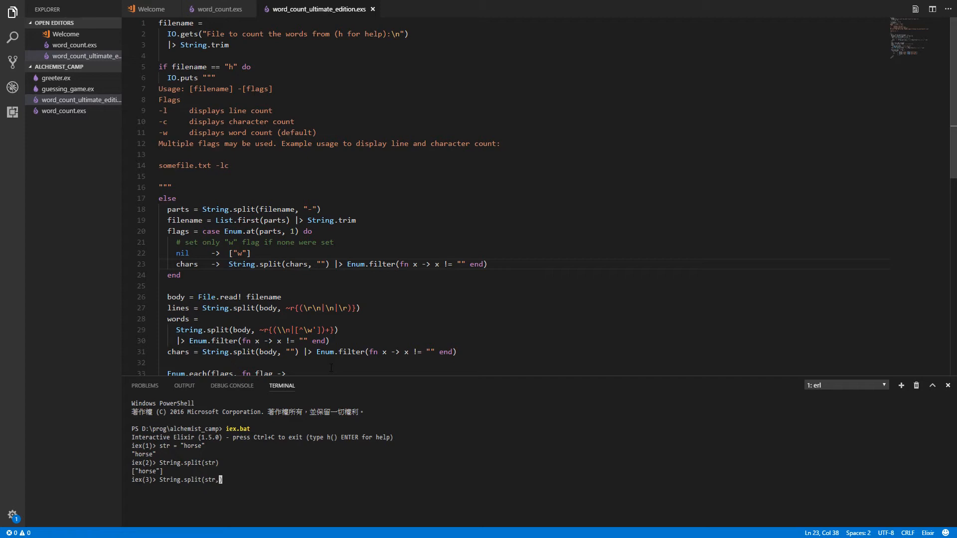
{"action": "key", "text": "Return"}
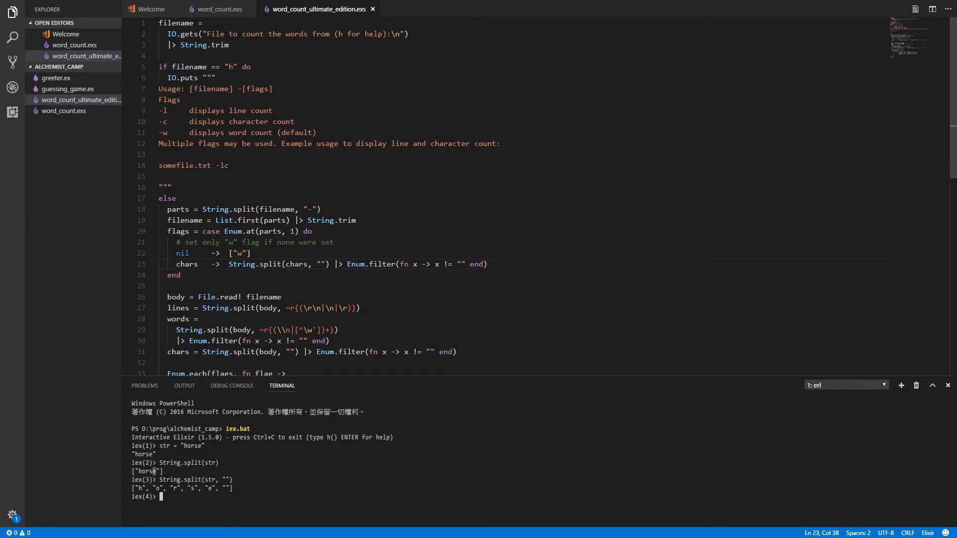
{"action": "double_click", "coordinate": [368, 264]}
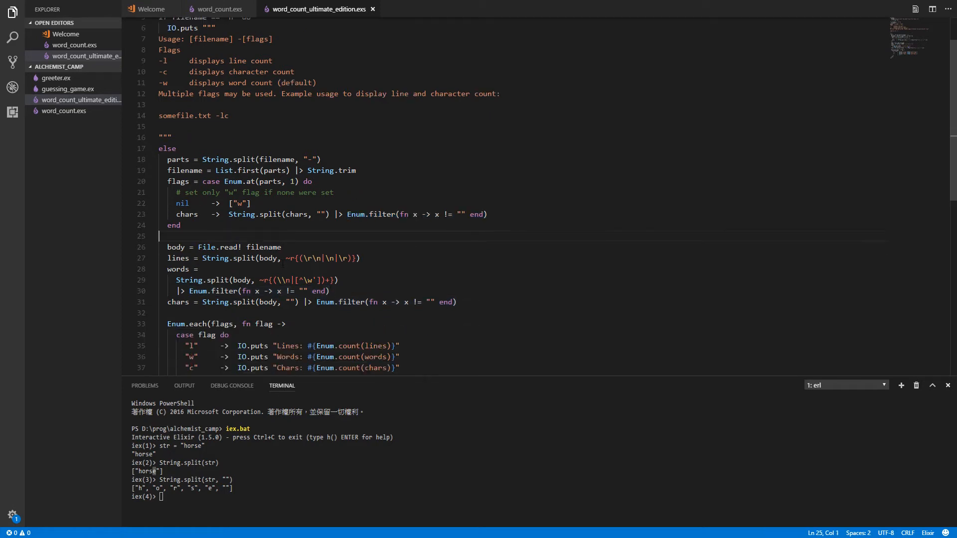
{"action": "scroll", "scroll_direction": "down", "scroll_amount": 3}
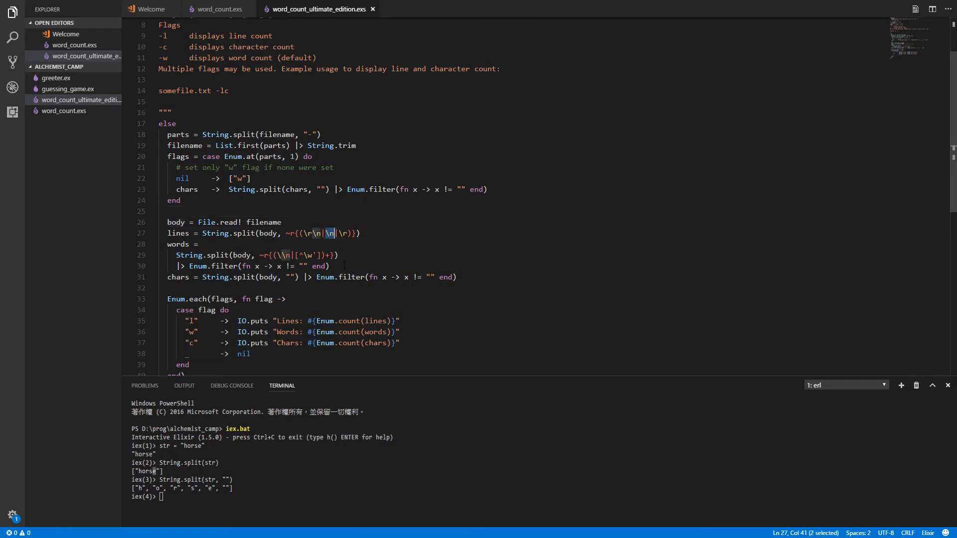
{"action": "left_click", "coordinate": [198, 245]}
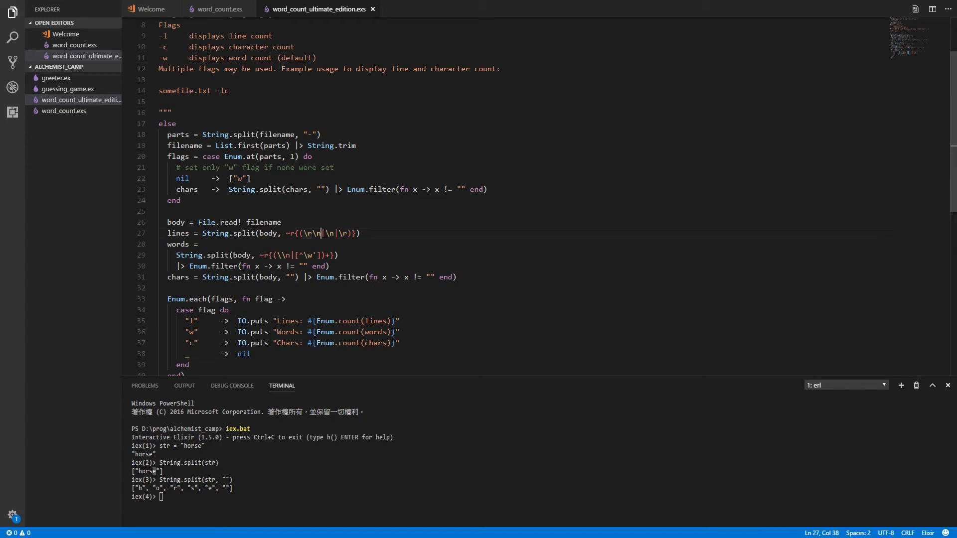
{"action": "left_click", "coordinate": [341, 233]}
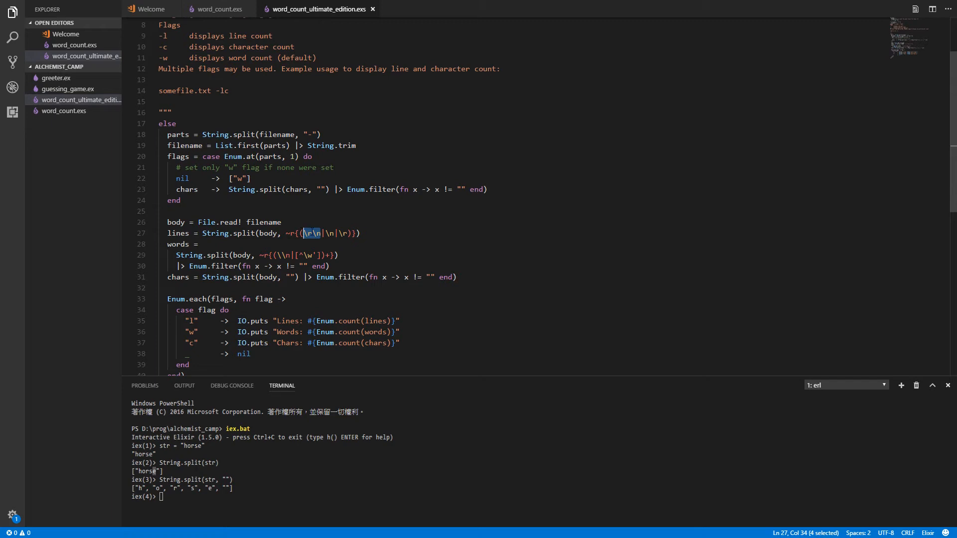
{"action": "left_click", "coordinate": [280, 221]}
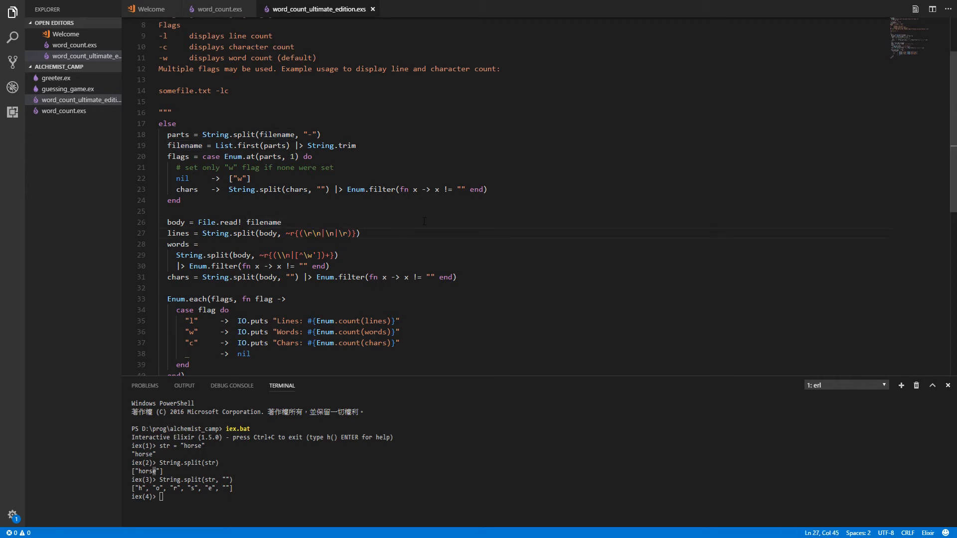
{"action": "type", "text": "+"}
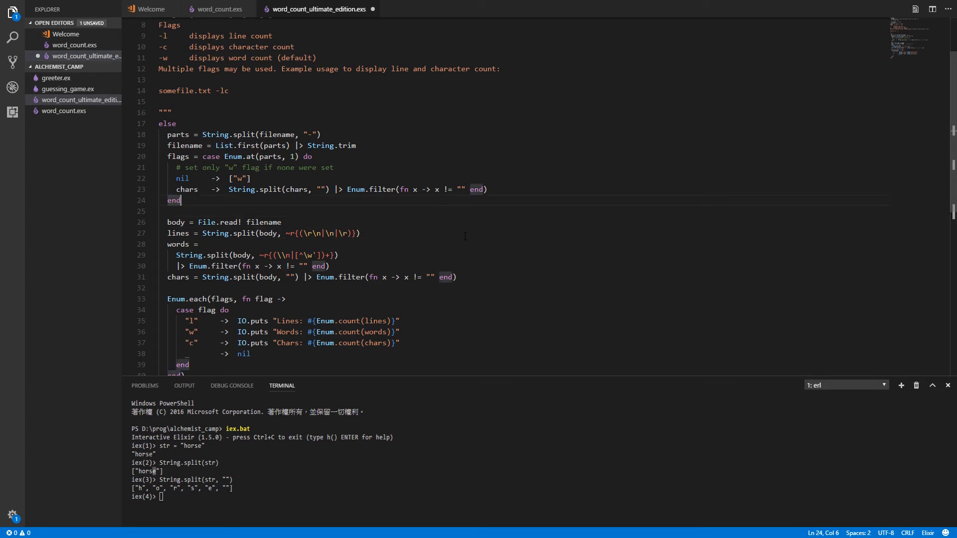
{"action": "left_click", "coordinate": [160, 210]}
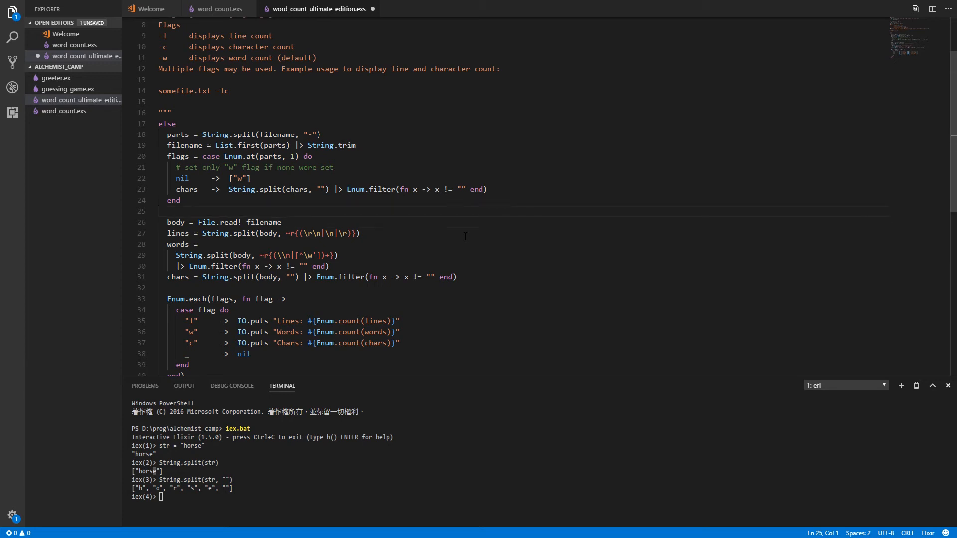
{"action": "left_click", "coordinate": [181, 201]}
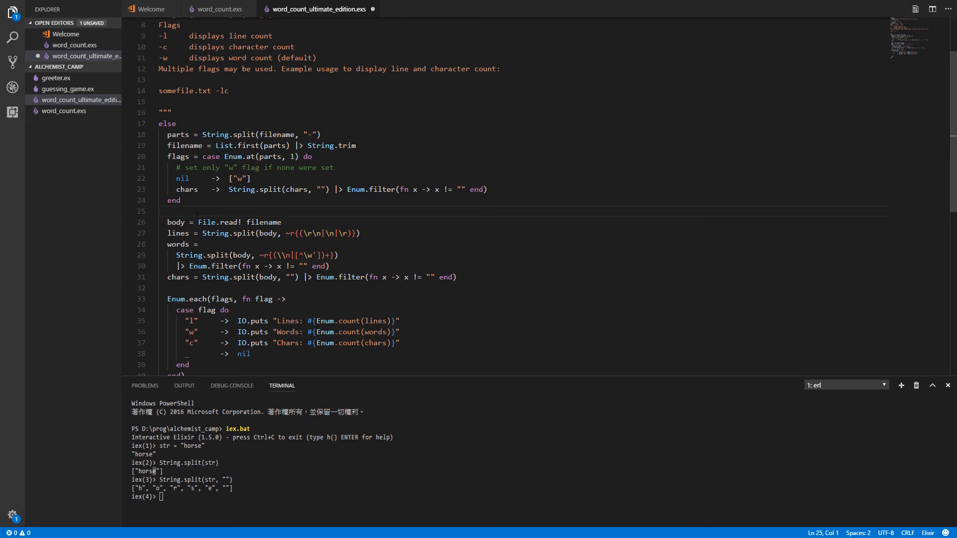
{"action": "left_click", "coordinate": [198, 244]}
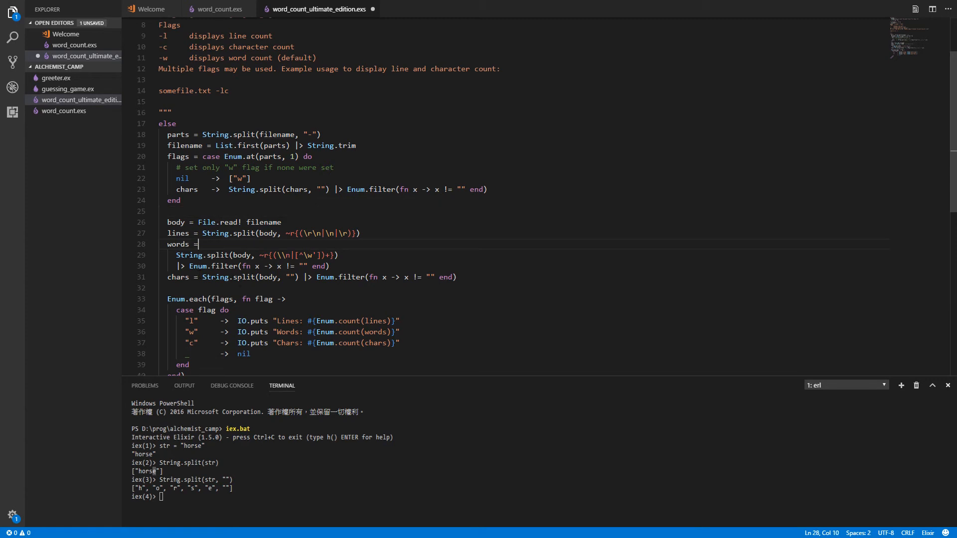
{"action": "left_click", "coordinate": [295, 277]}
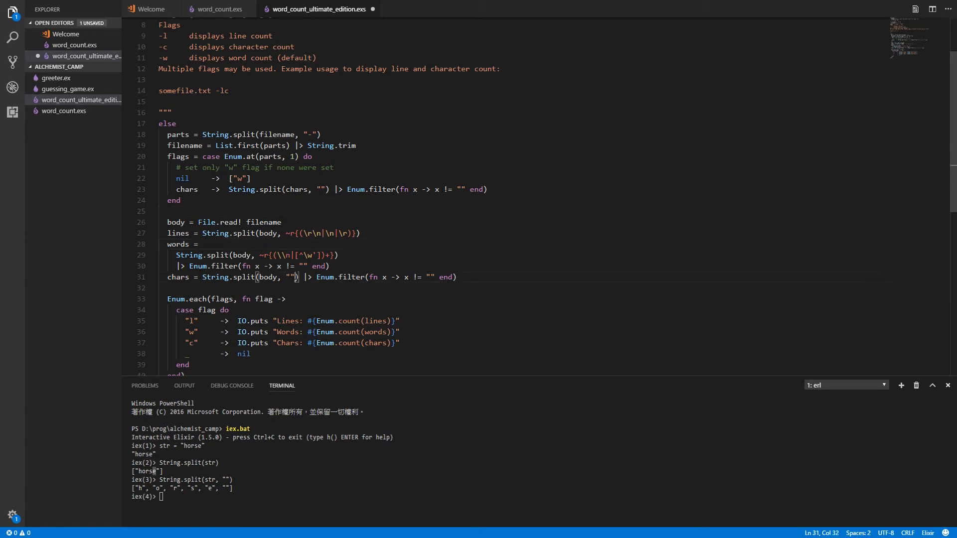
{"action": "double_click", "coordinate": [292, 277]}
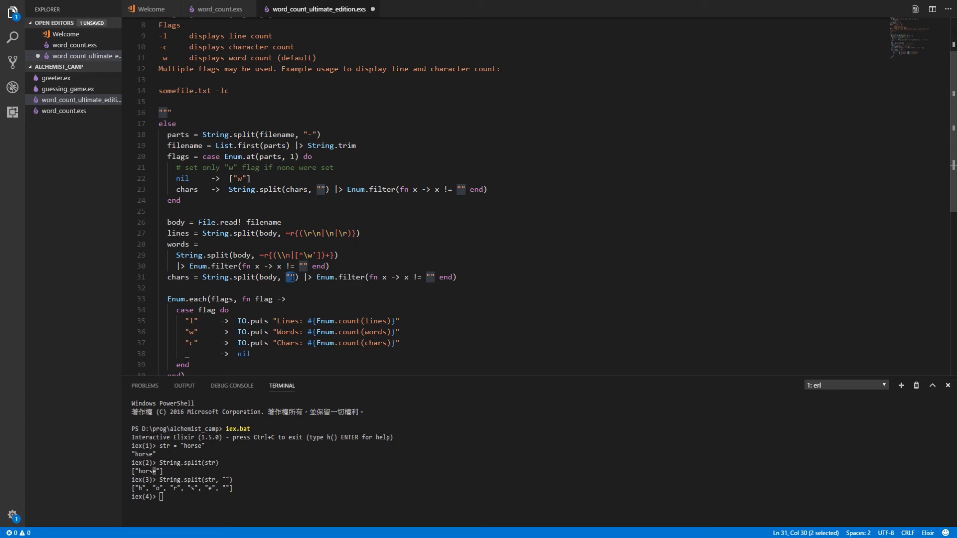
{"action": "left_click", "coordinate": [294, 277]}
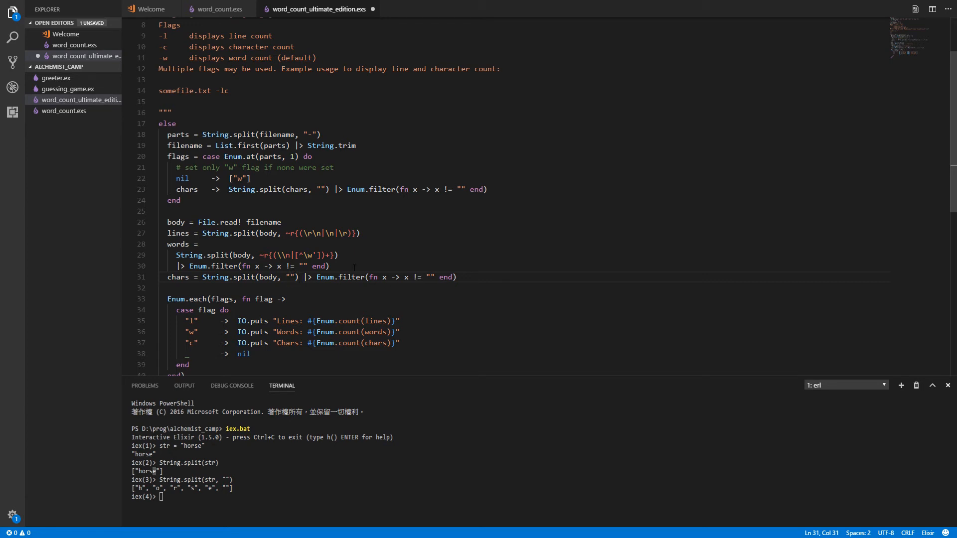
{"action": "left_click", "coordinate": [426, 277]}
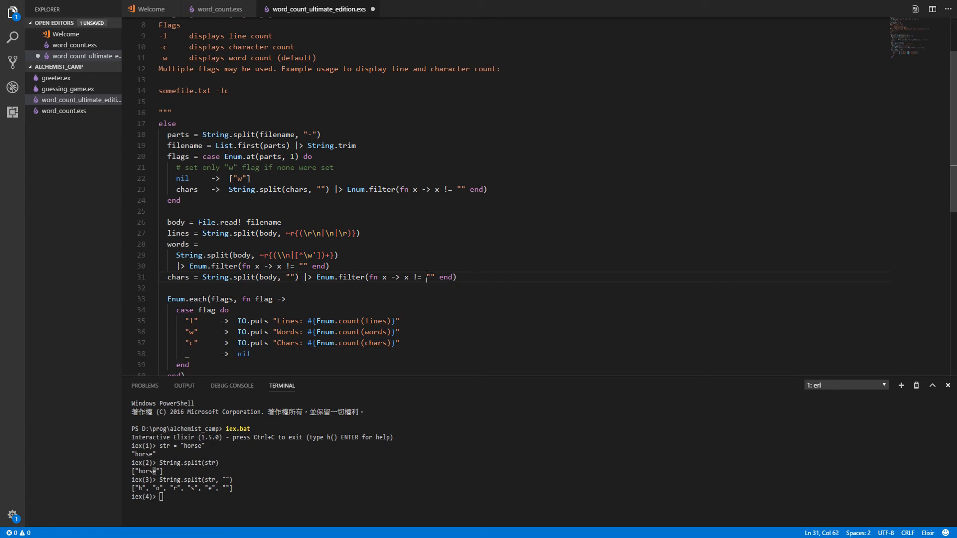
{"action": "double_click", "coordinate": [427, 277]}
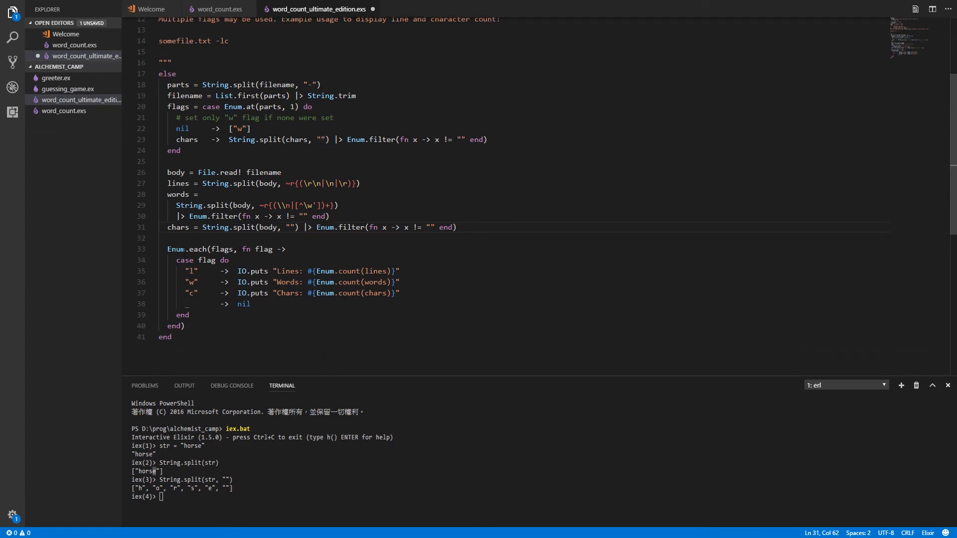
{"action": "double_click", "coordinate": [198, 249]}
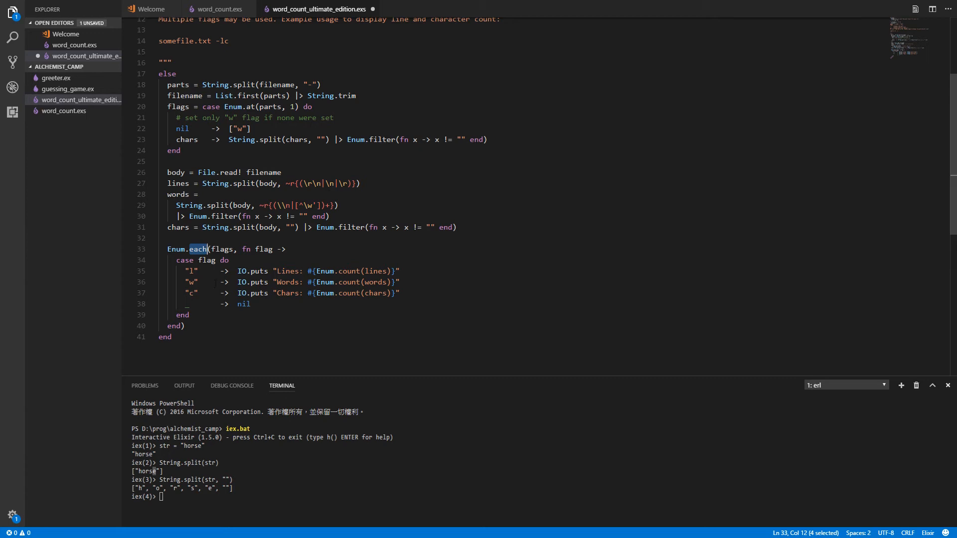
{"action": "left_click", "coordinate": [189, 314]}
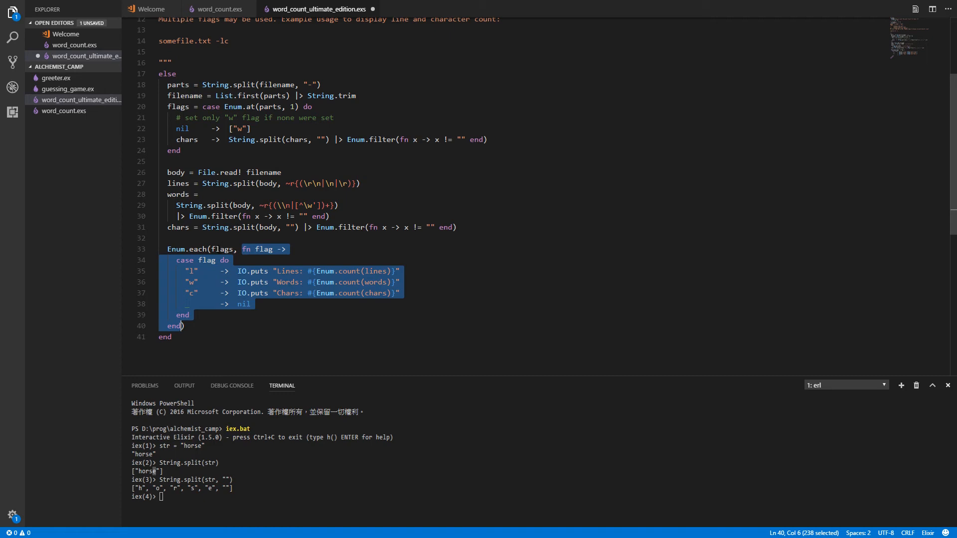
{"action": "left_click", "coordinate": [202, 271]}
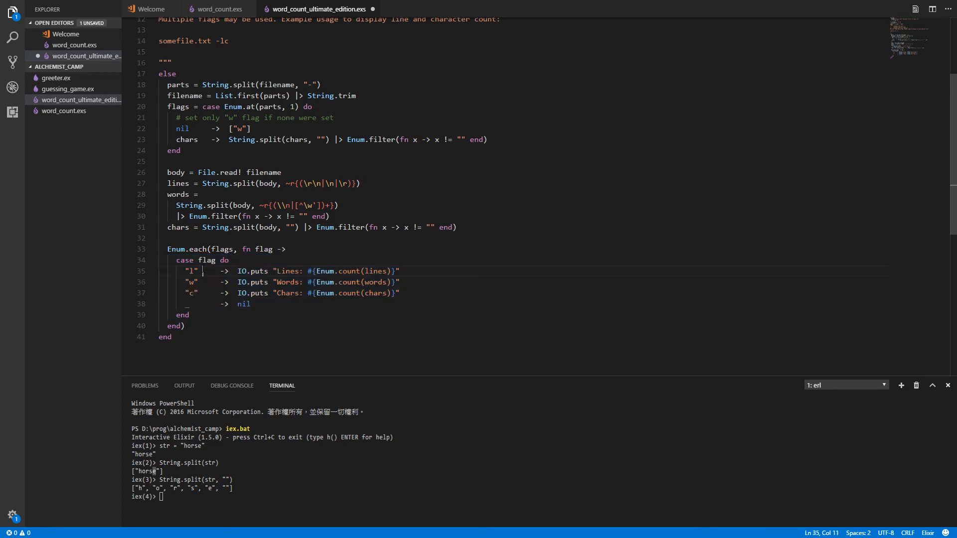
{"action": "double_click", "coordinate": [205, 260]}
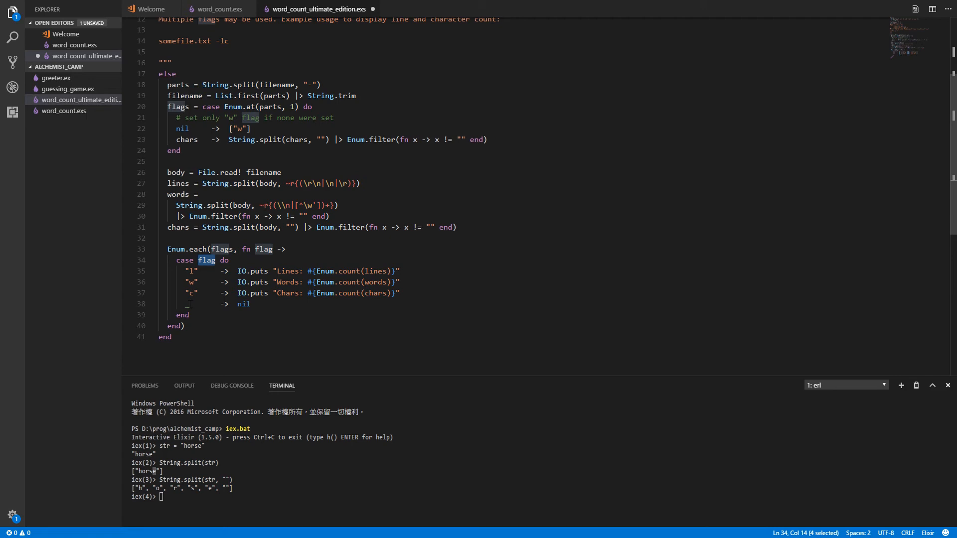
{"action": "left_click", "coordinate": [172, 304]}
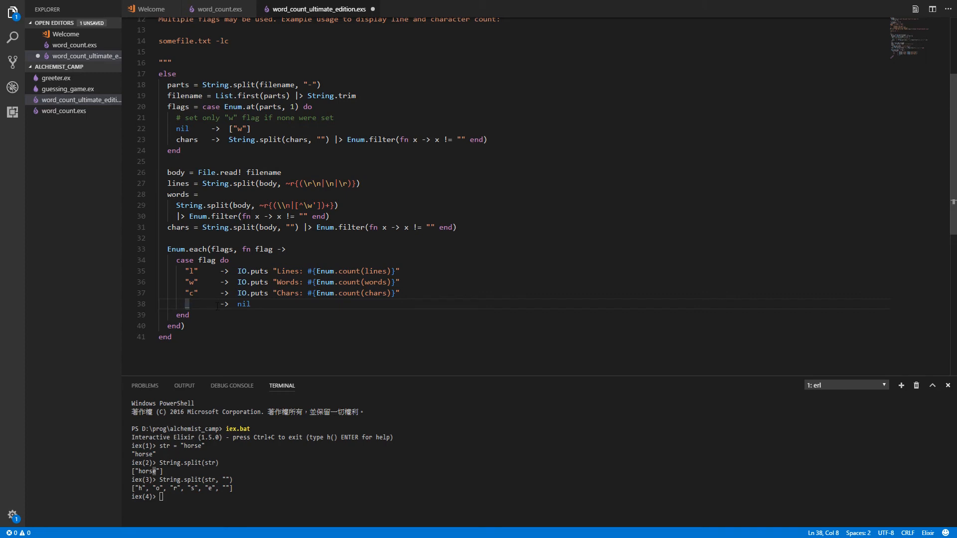
{"action": "double_click", "coordinate": [244, 304]}
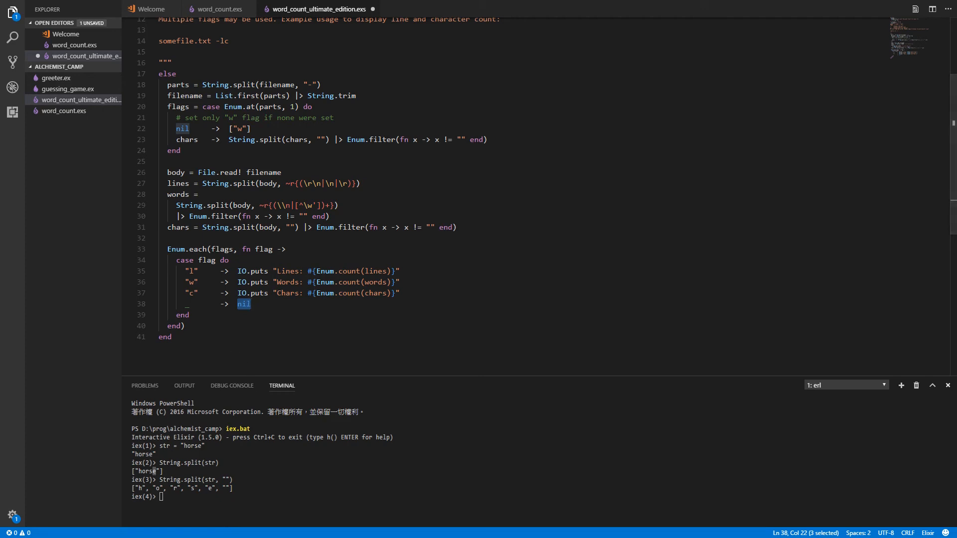
- Quit IEx with Ctrl+C, answering y to return to the PowerShell prompt
{"action": "key", "text": "ctrl+c"}
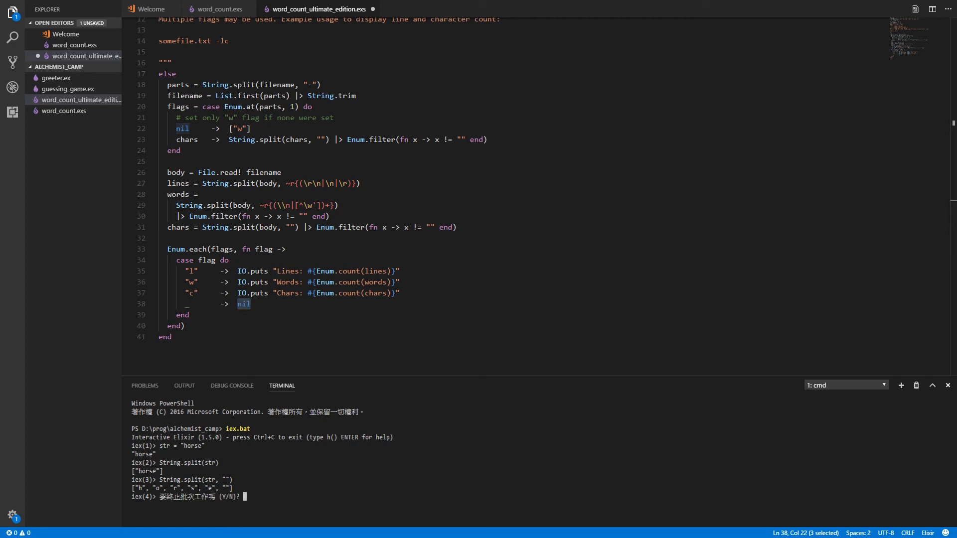
{"action": "type", "text": "y"}
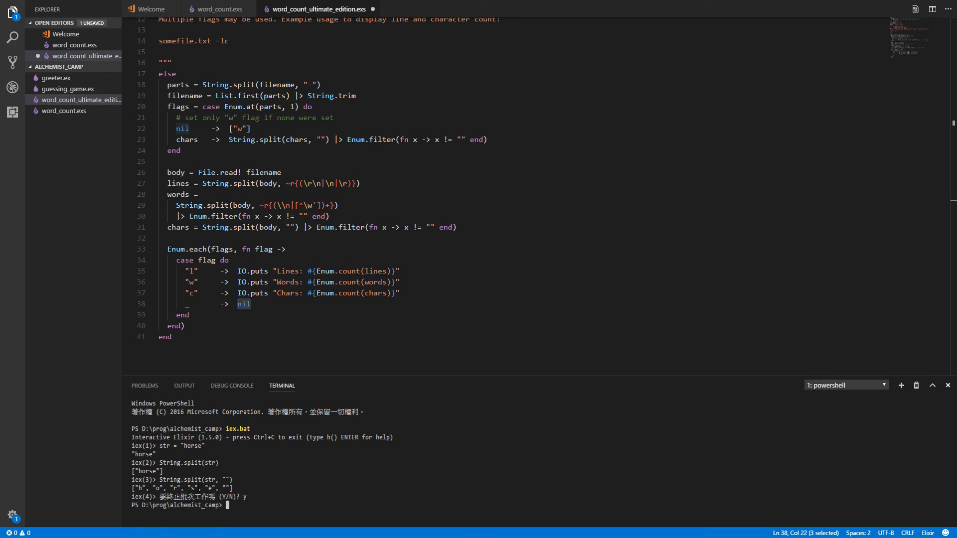
{"action": "type", "text": "e"}
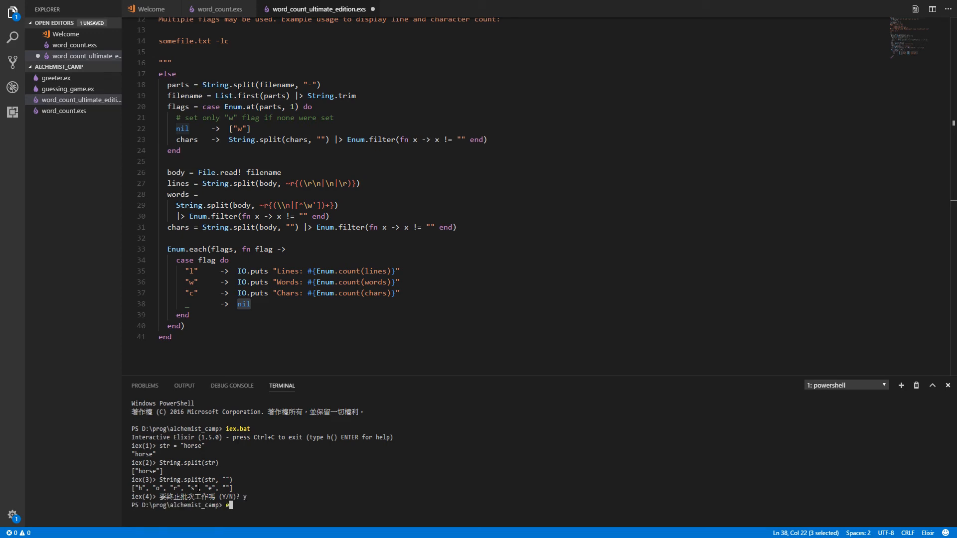
- Run elixir .\word_count_ultimate_edition.exs and enter h to print its usage help
{"action": "type", "text": "lixir"}
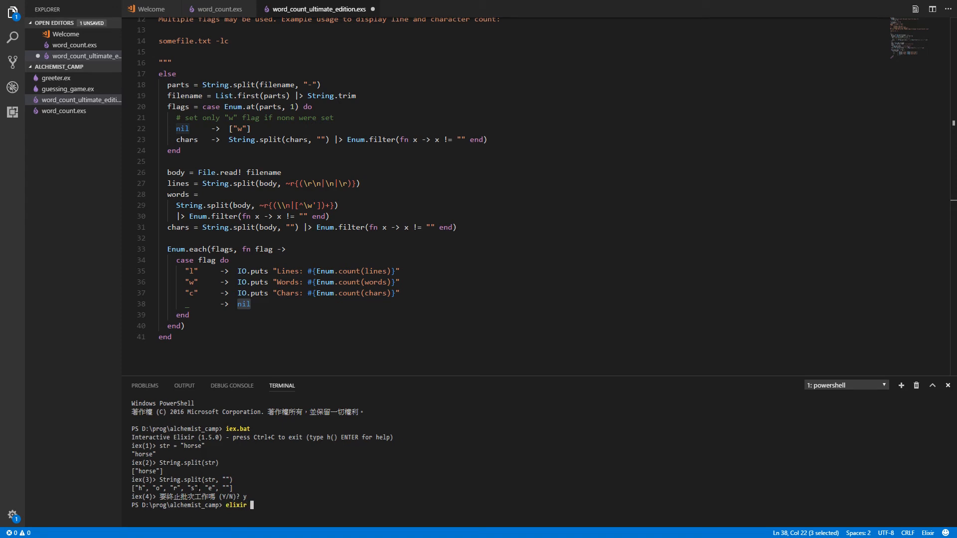
{"action": "type", "text": ".\\word_count_ultimate_edition.exs"}
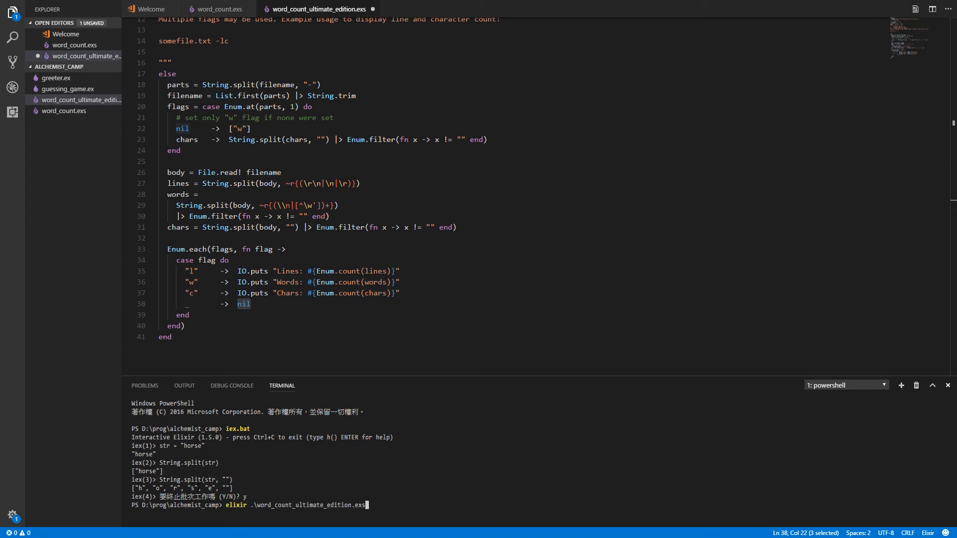
{"action": "key", "text": "Return"}
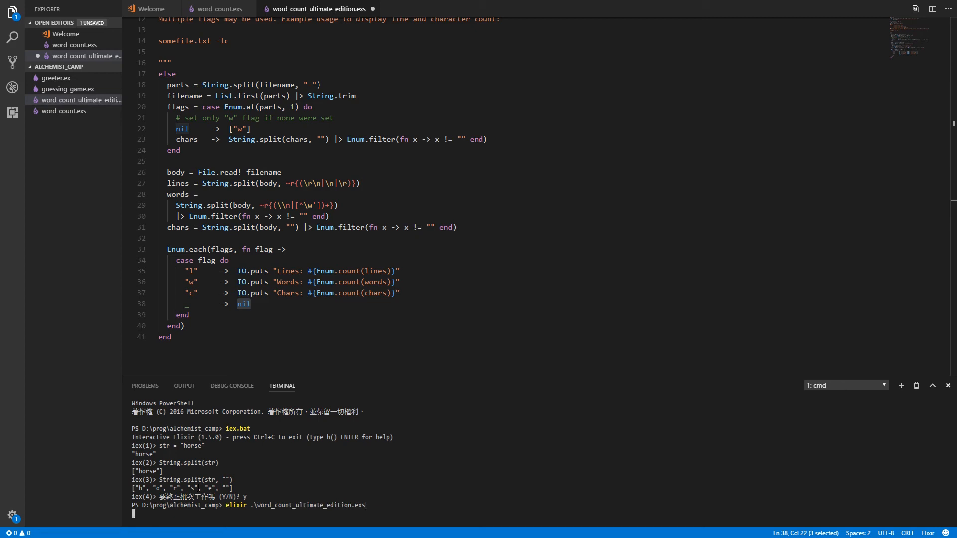
{"action": "key", "text": "Return"}
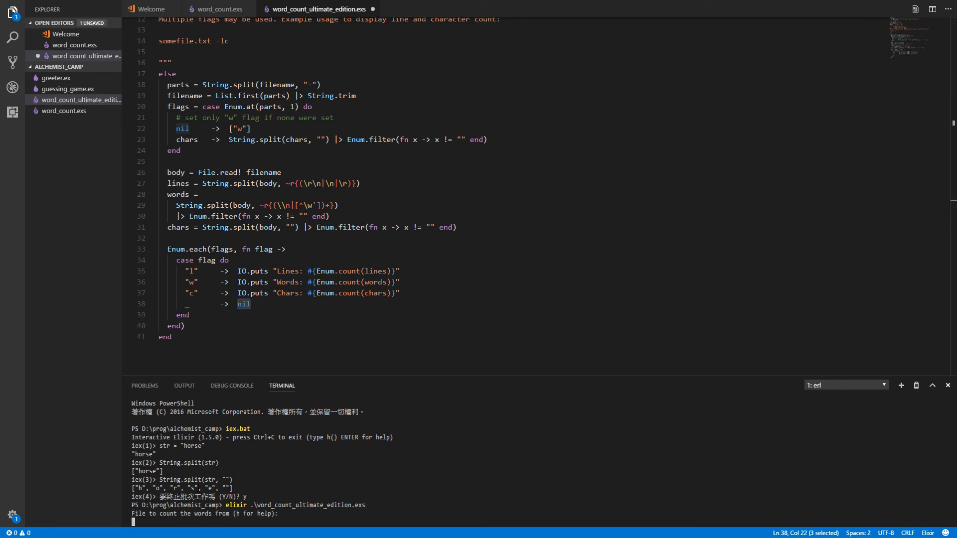
{"action": "type", "text": "h"}
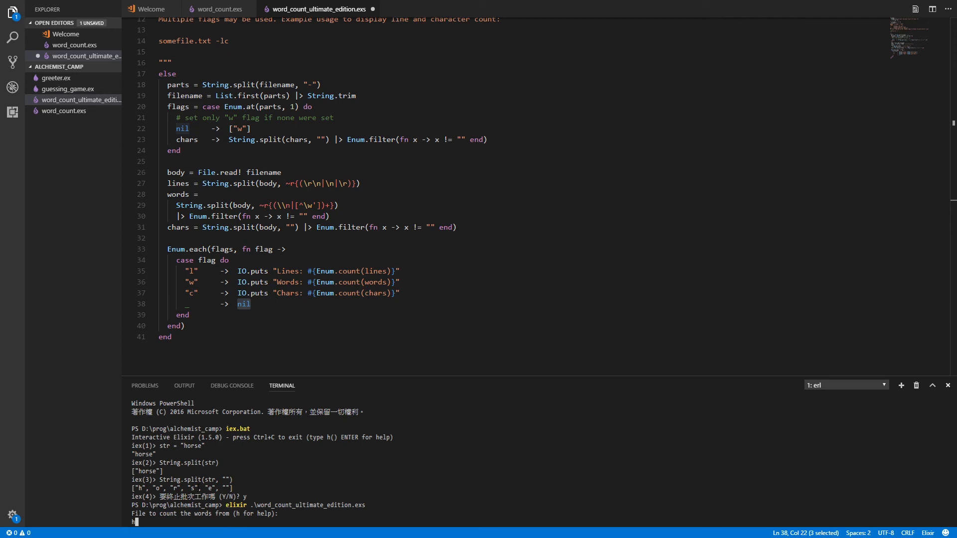
{"action": "type", "text": "h"}
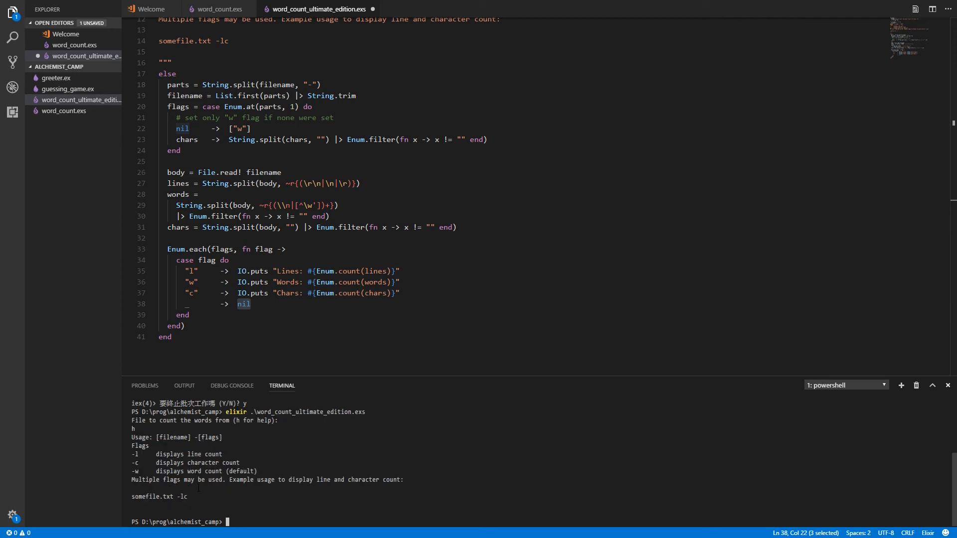
- Rerun the script and give it a nonexistent file name, producing a File.Error
{"action": "type", "text": "elixir .\\word_count_ultimate_edition.exs"}
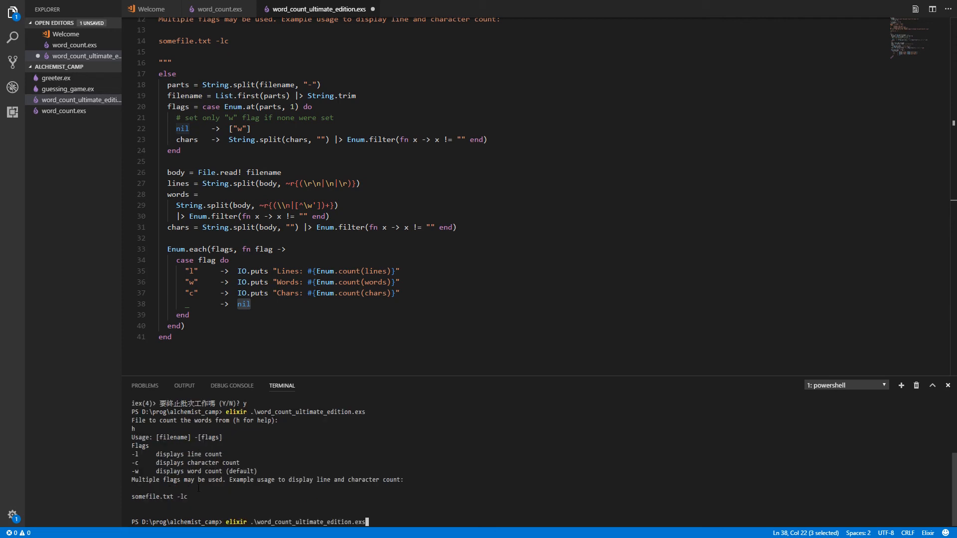
{"action": "key", "text": "Return"}
{"action": "type", "text": "asdf"}
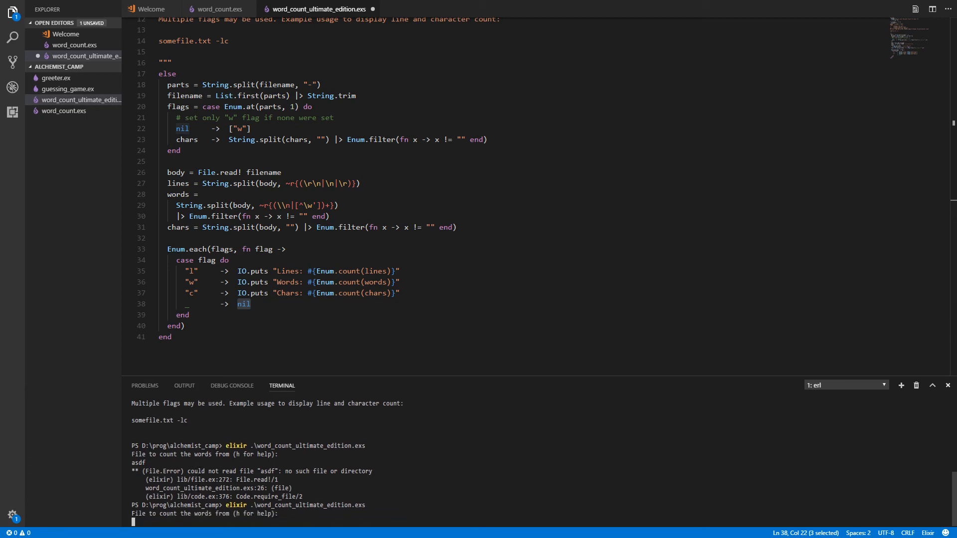
- Count the words in greeter.ex, getting 48
{"action": "type", "text": "gret"}
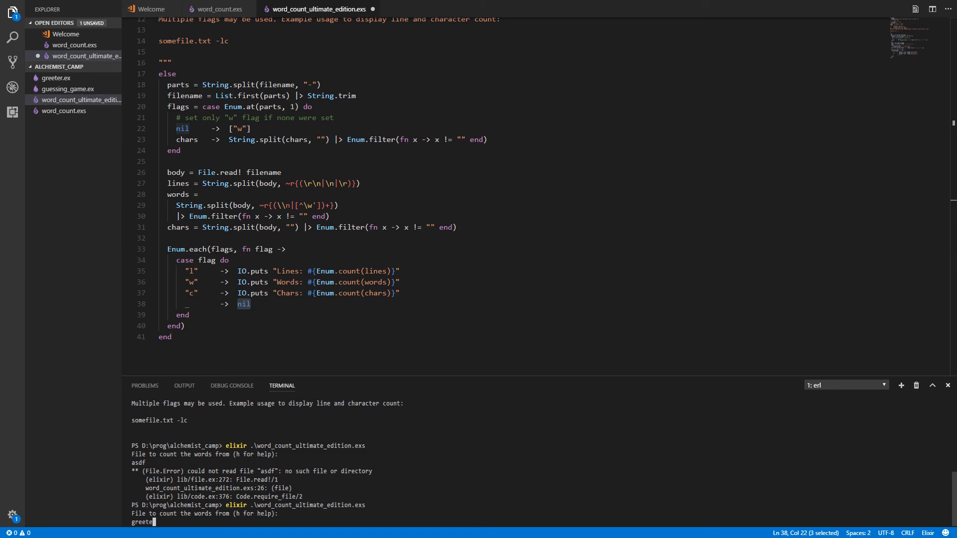
{"action": "type", "text": "r."}
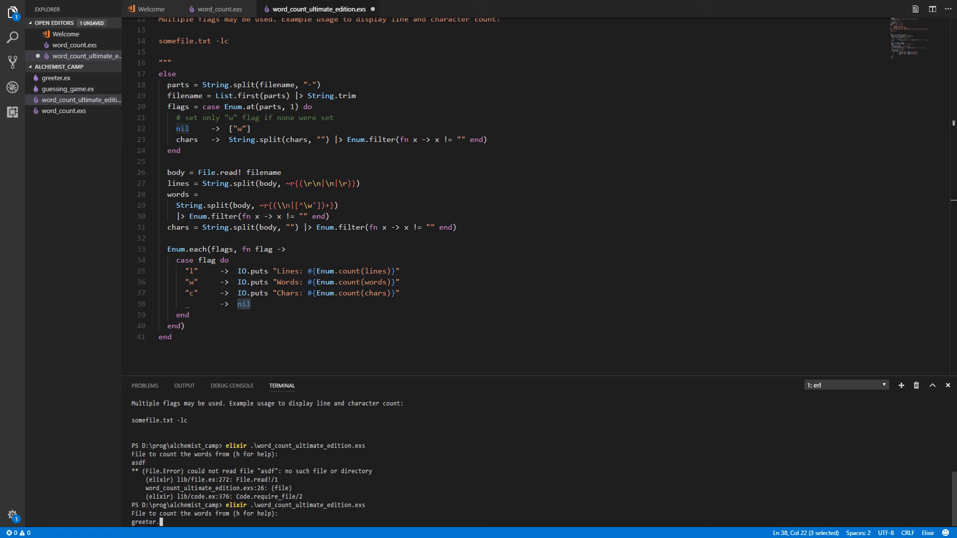
{"action": "key", "text": "Return"}
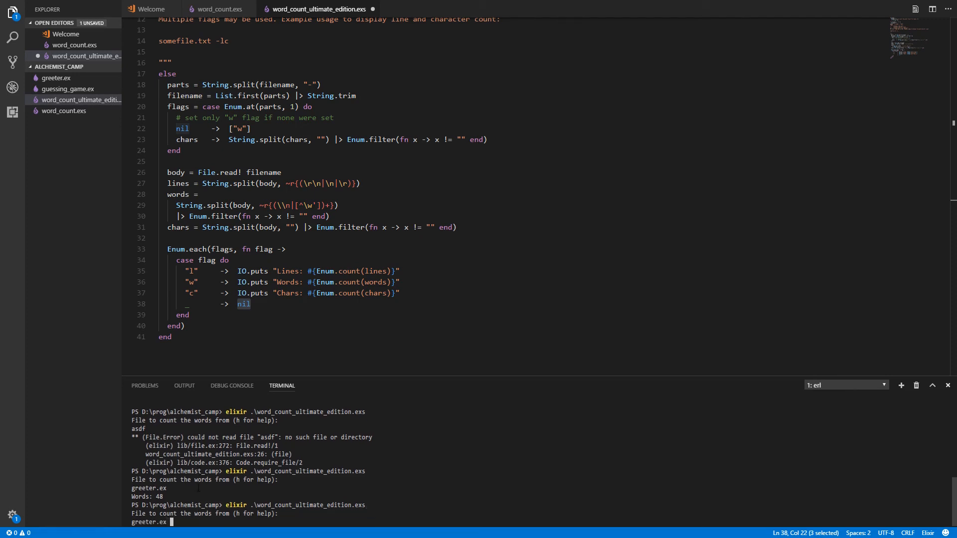
- Rerun with greeter.ex -l to get its 12 lines
{"action": "type", "text": "-l"}
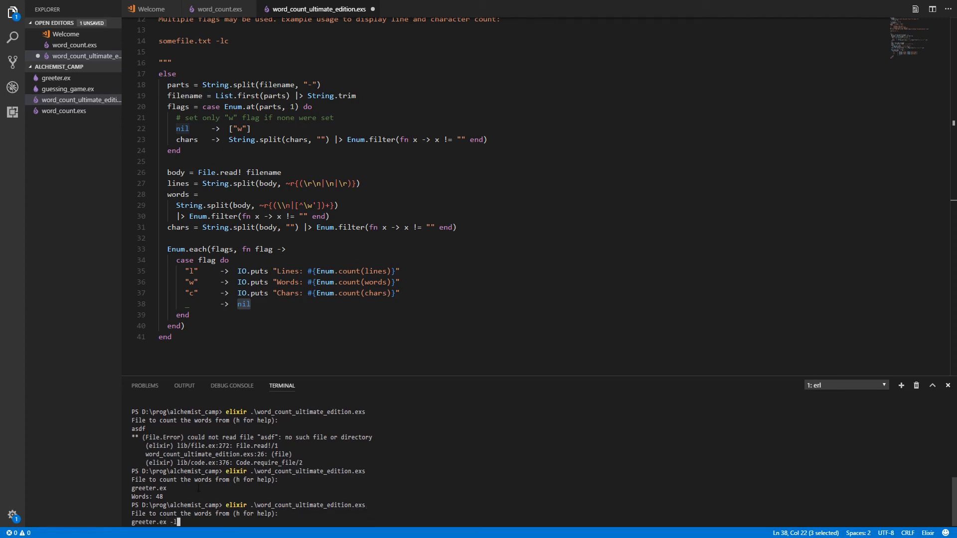
{"action": "key", "text": "Return"}
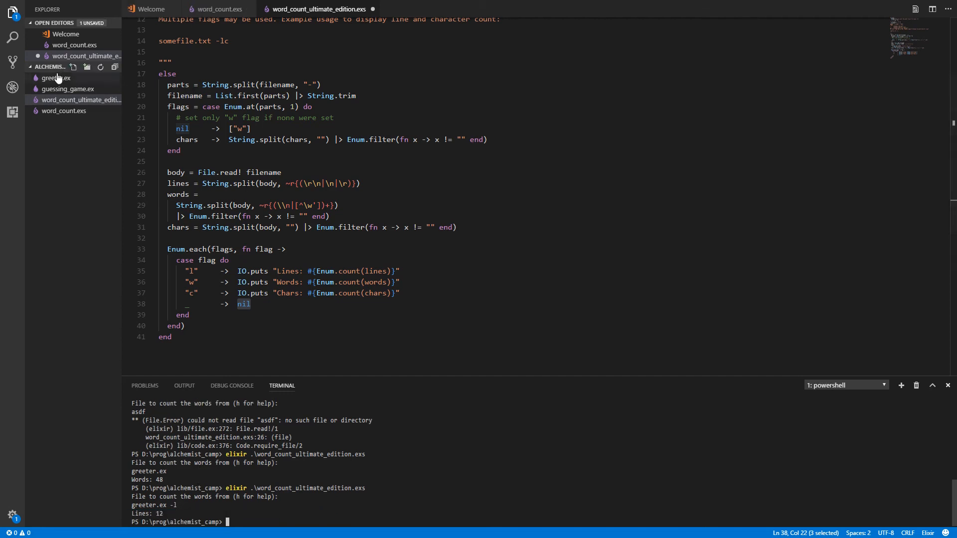
- View greeter.ex in its own tab, then return to the word counter script tab
{"action": "left_click", "coordinate": [58, 78]}
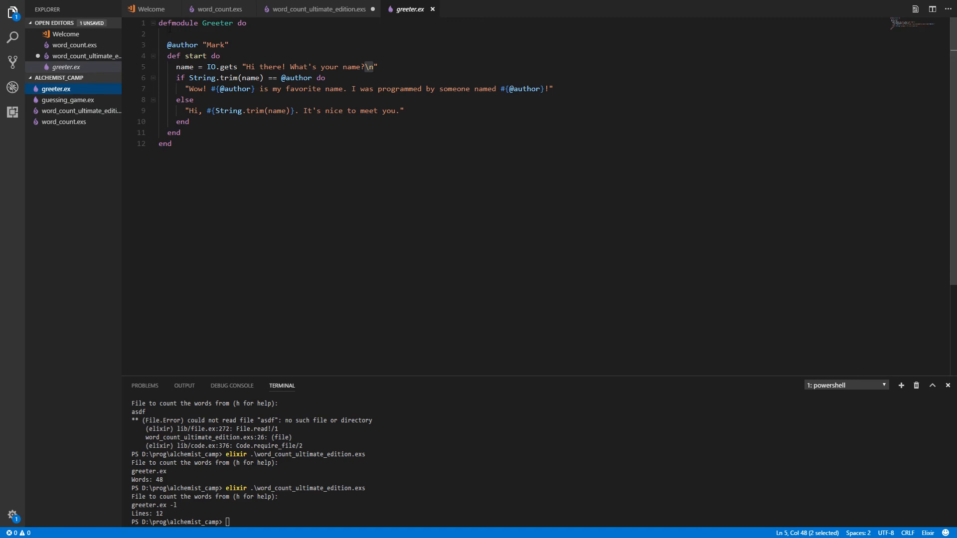
{"action": "mouse_move", "coordinate": [282, 15]}
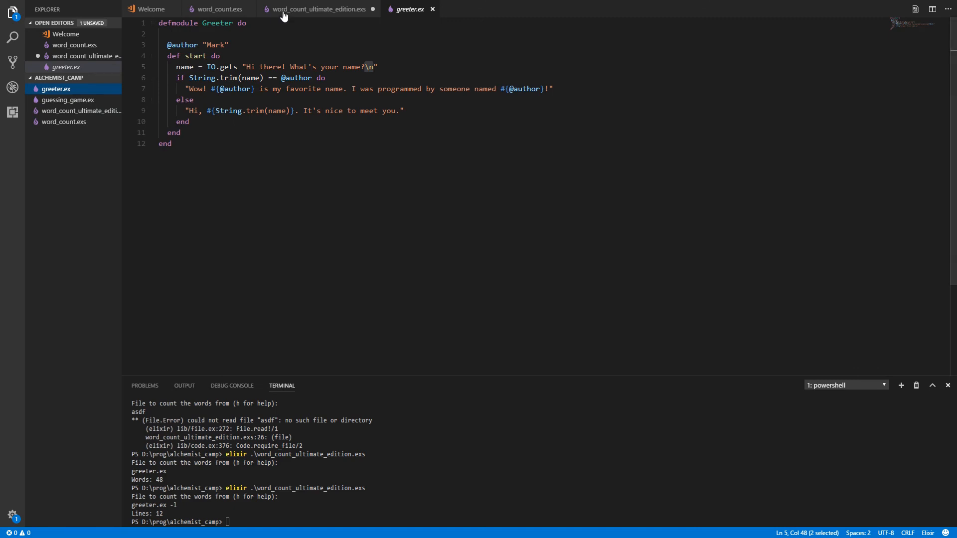
{"action": "left_click", "coordinate": [317, 9]}
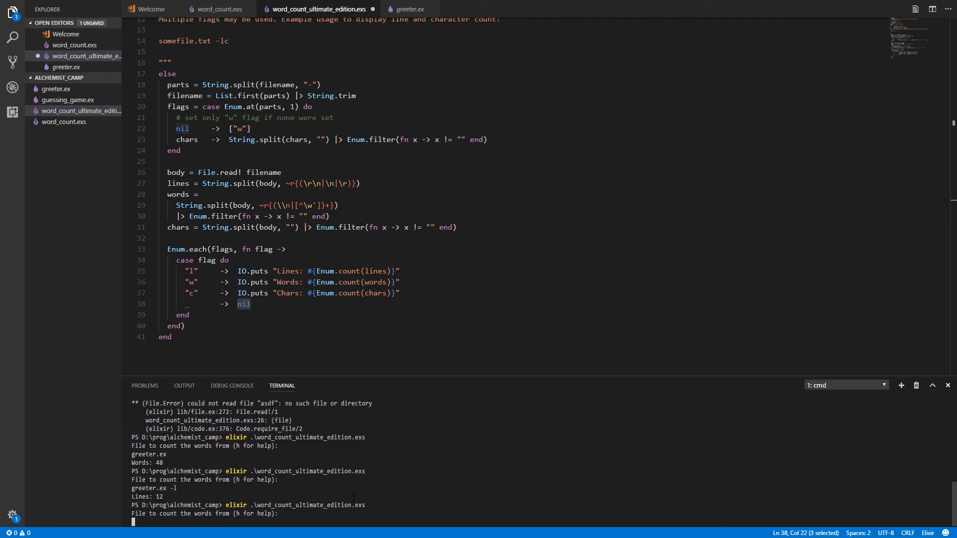
- Run the script on word_count_ultimate_edition.exs -lwc: 41 lines, 159 words, 1118 characters
{"action": "type", "text": "word_count_ultimate"}
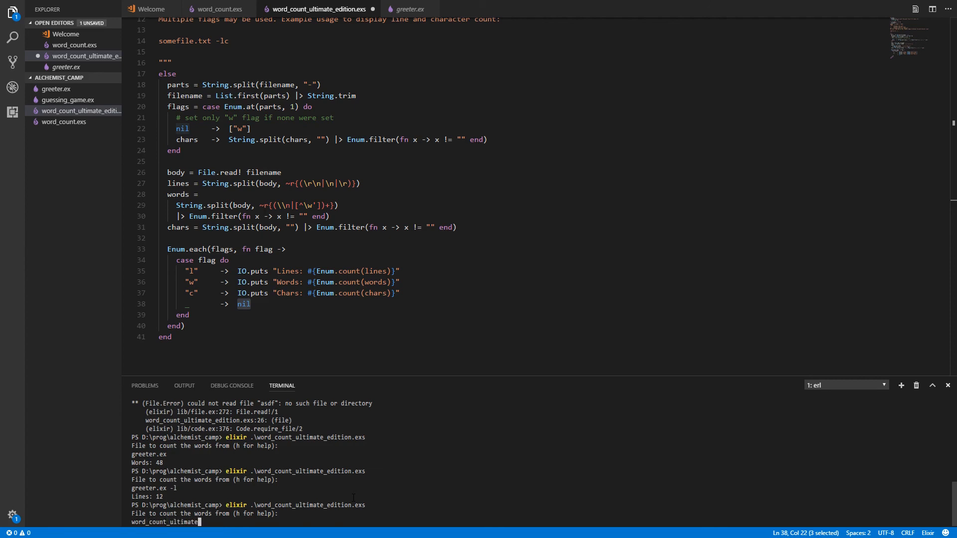
{"action": "type", "text": "_edition"}
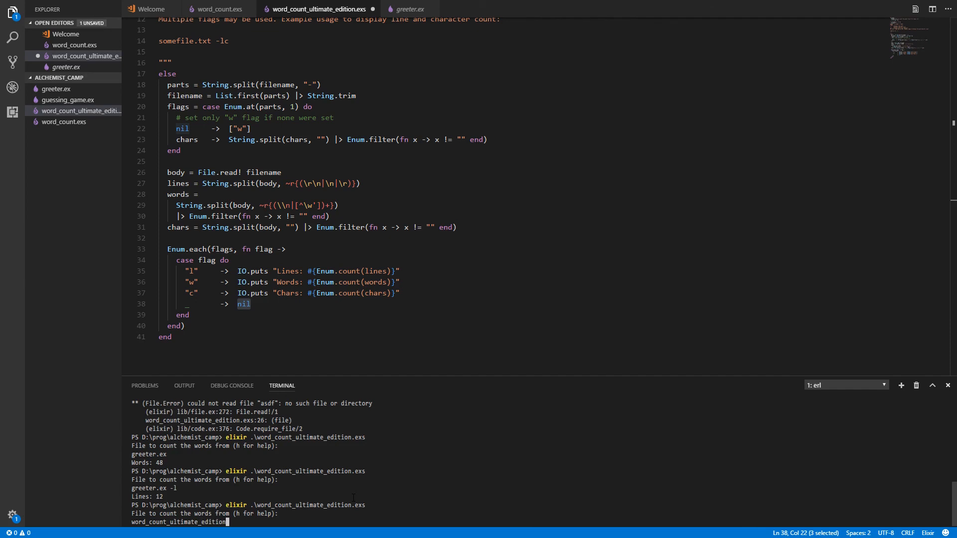
{"action": "type", "text": ".exs -"}
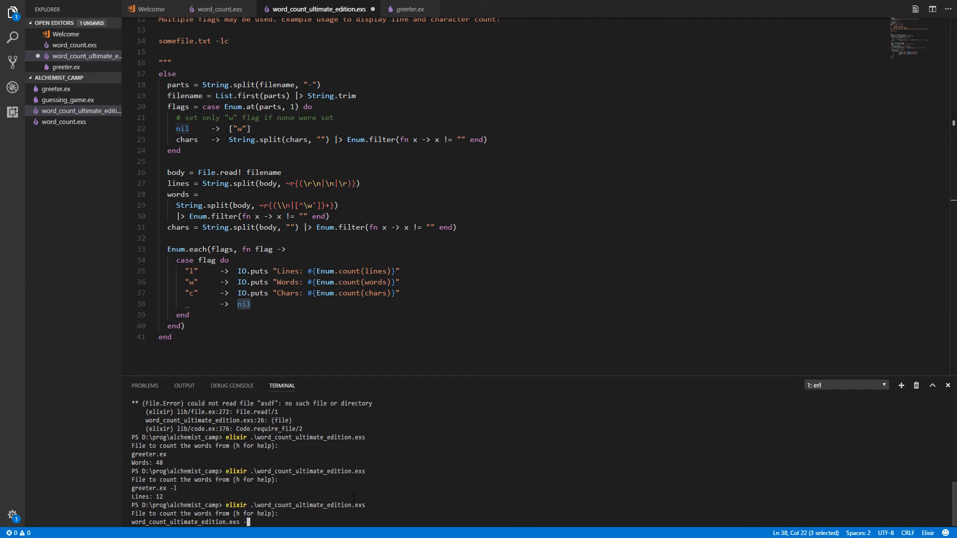
{"action": "type", "text": "lwc"}
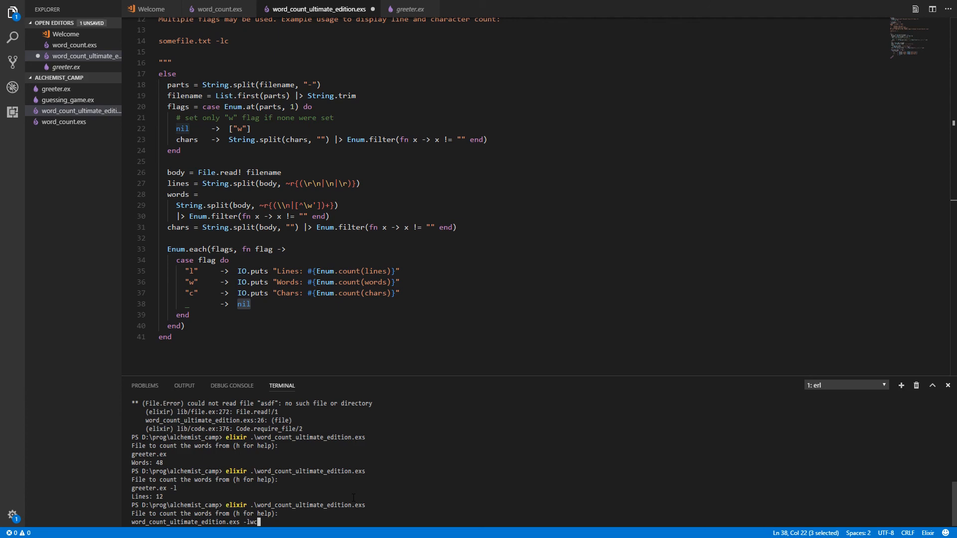
{"action": "key", "text": "Return"}
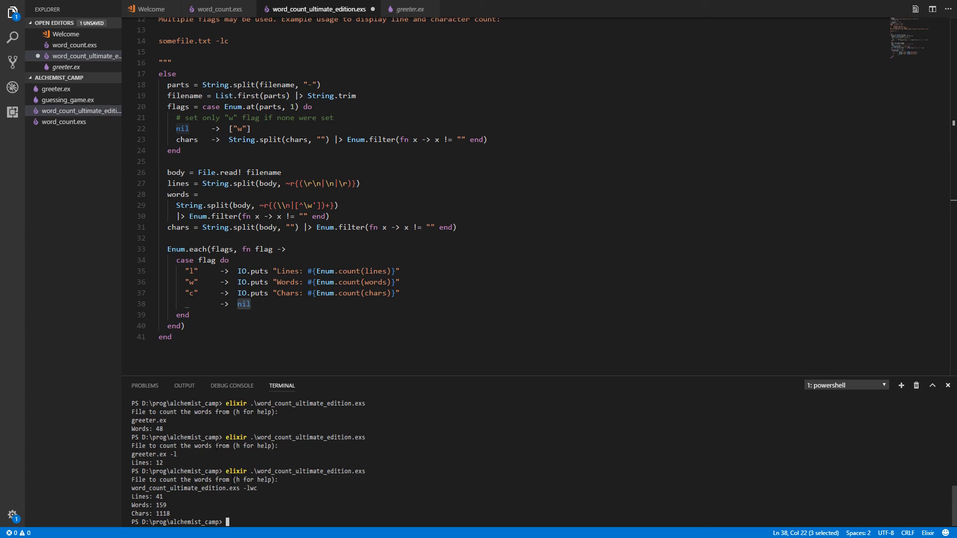
{"action": "mouse_move", "coordinate": [360, 440]}
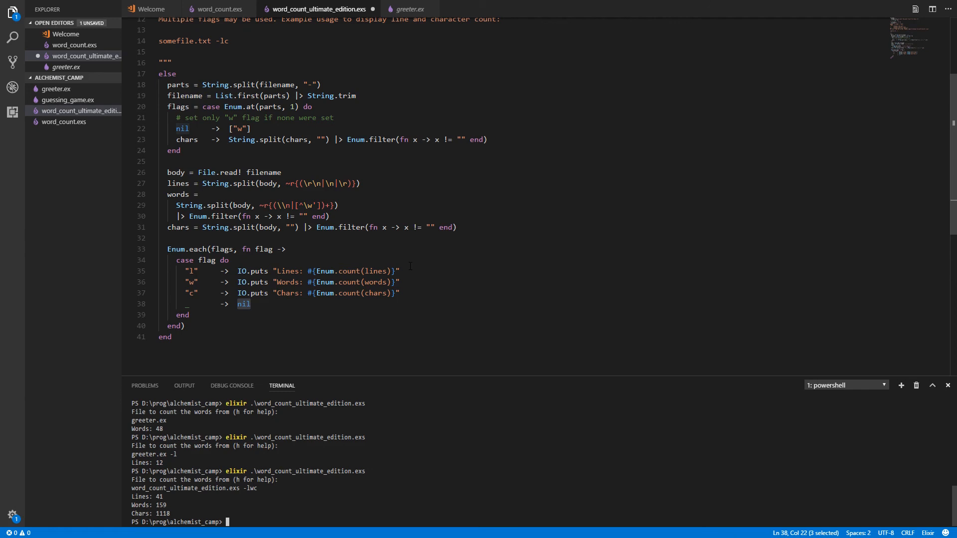
{"action": "scroll", "scroll_direction": "up", "scroll_amount": 3}
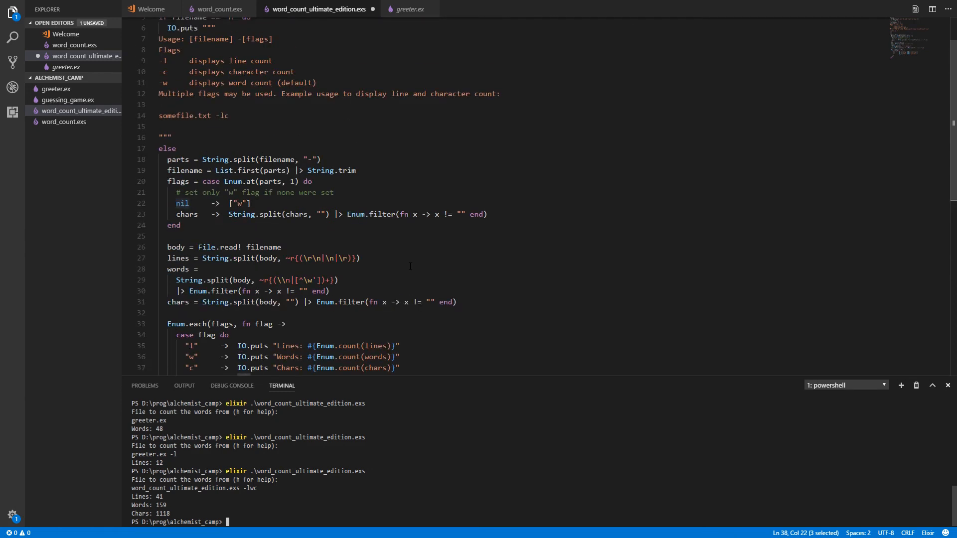
{"action": "scroll", "scroll_direction": "up", "scroll_amount": 3}
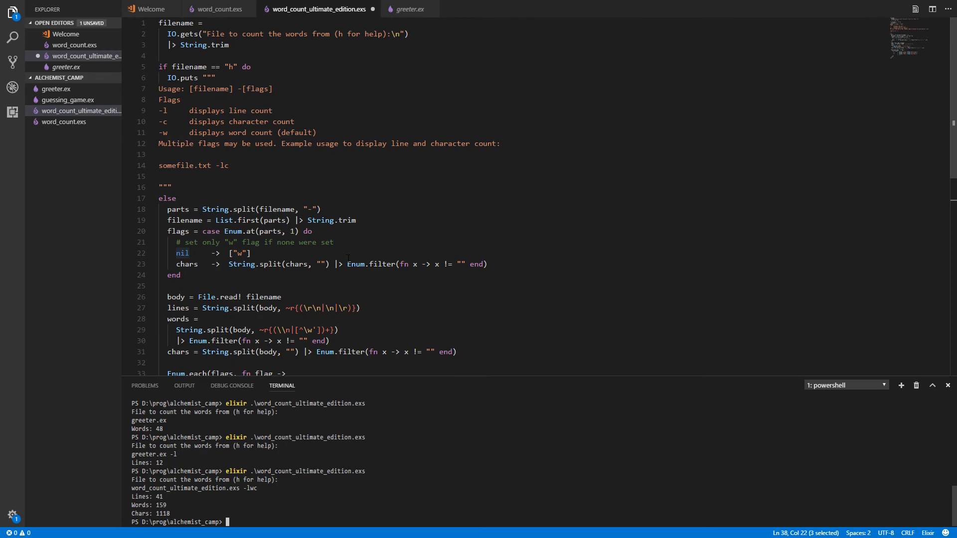
{"action": "scroll", "scroll_direction": "down", "scroll_amount": 3}
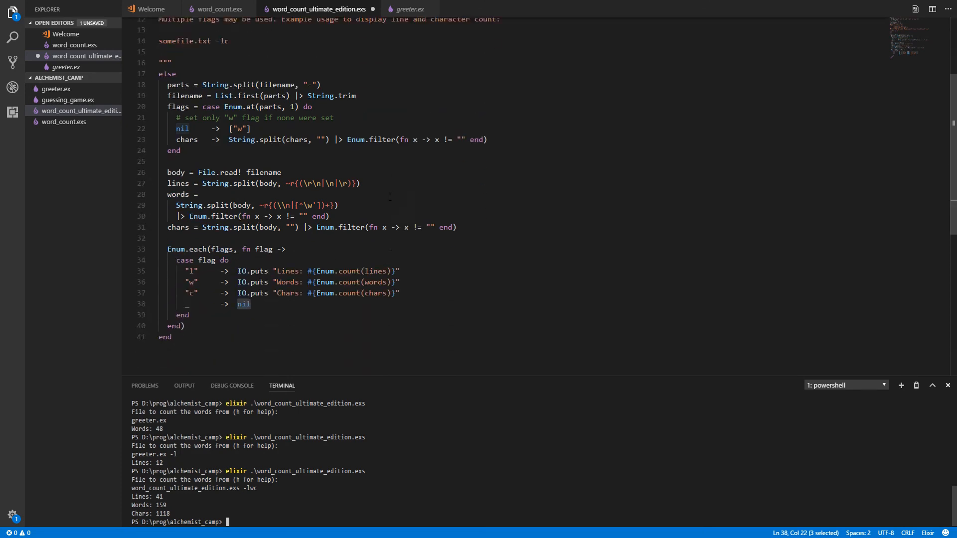
{"action": "scroll", "scroll_direction": "up", "scroll_amount": 3}
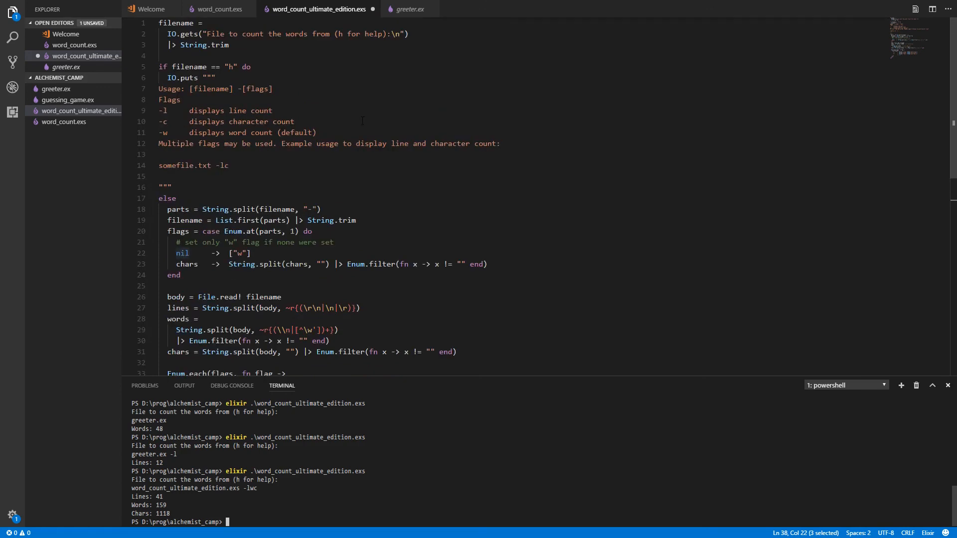
{"action": "scroll", "scroll_direction": "down", "scroll_amount": 3}
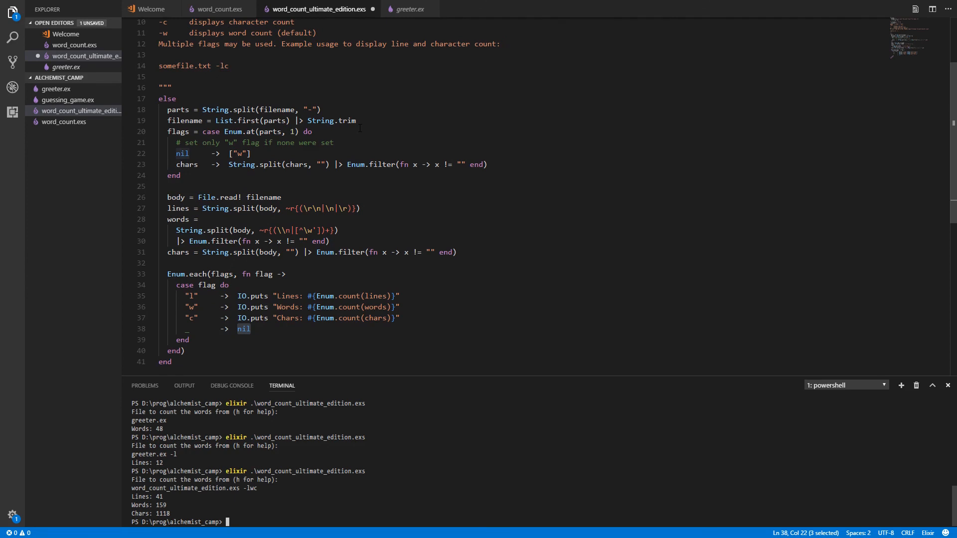
{"action": "scroll", "scroll_direction": "up", "scroll_amount": 3}
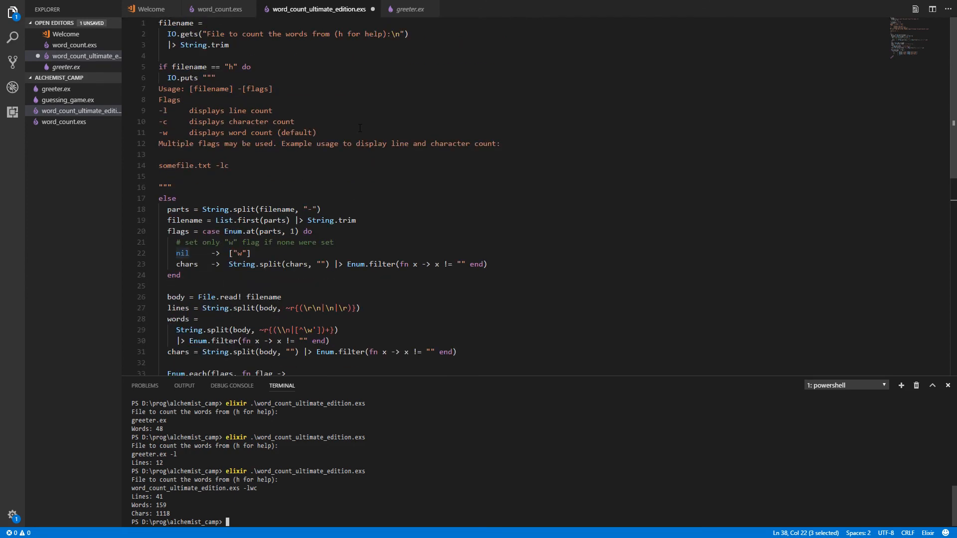